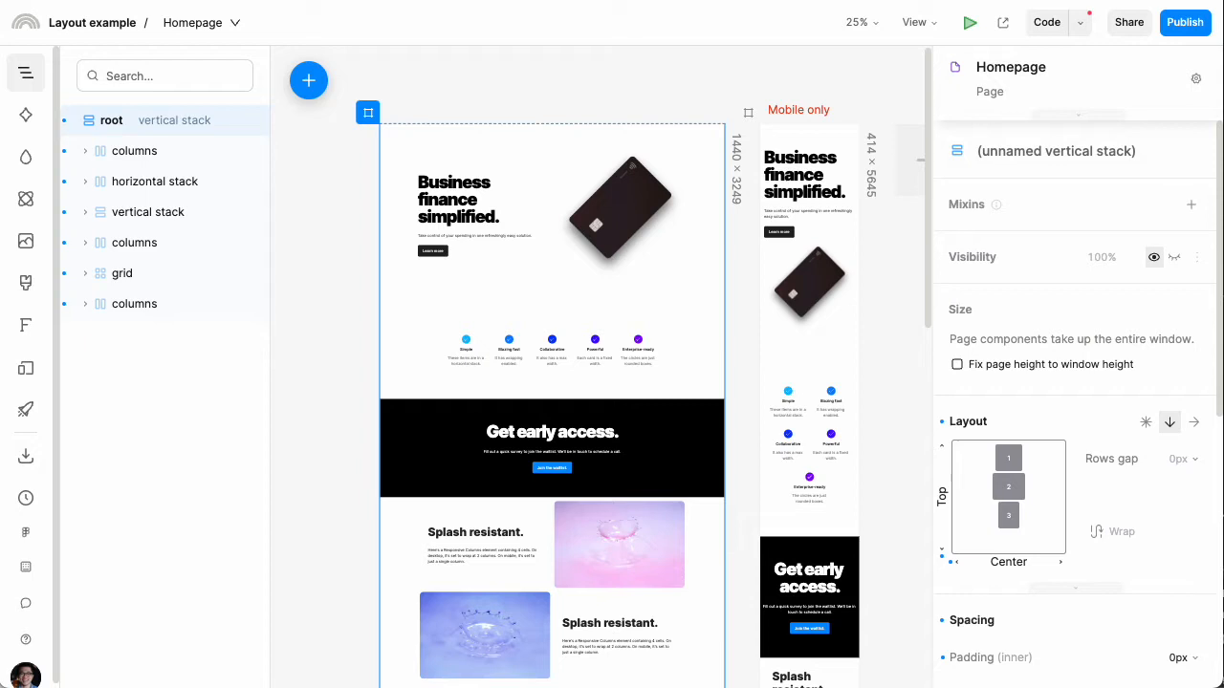
Step: Inspect the hero heading, Learn more button and hero columns section
left_click(148, 212)
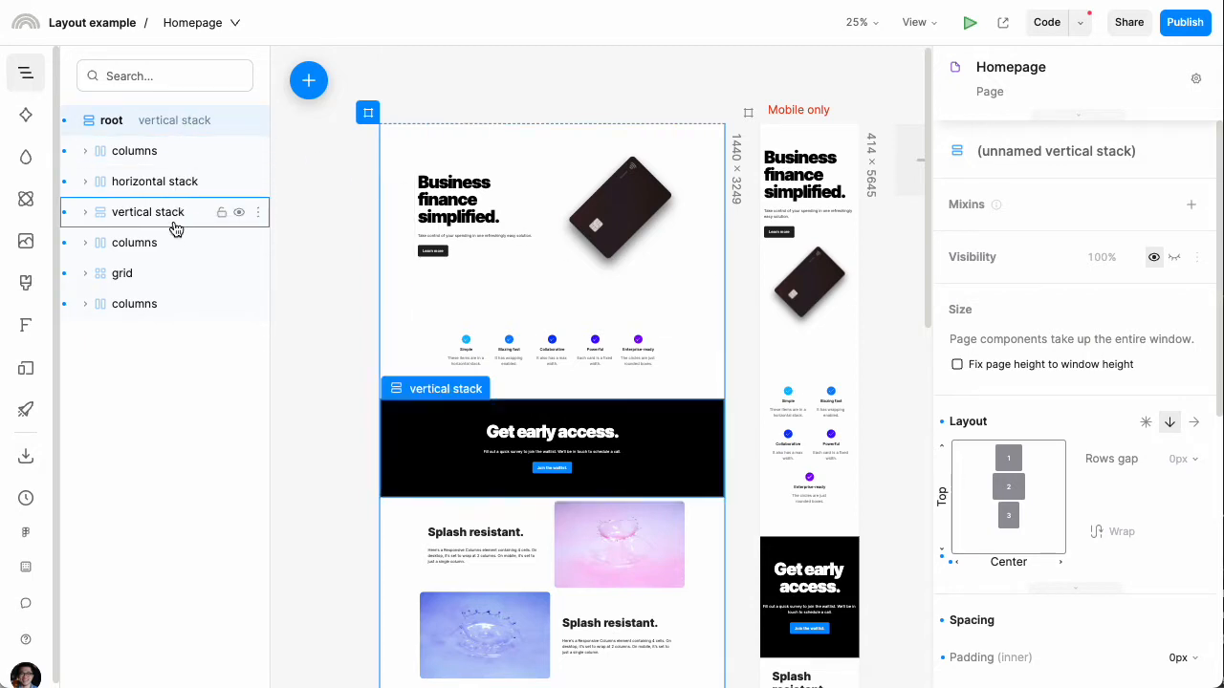
left_click(133, 150)
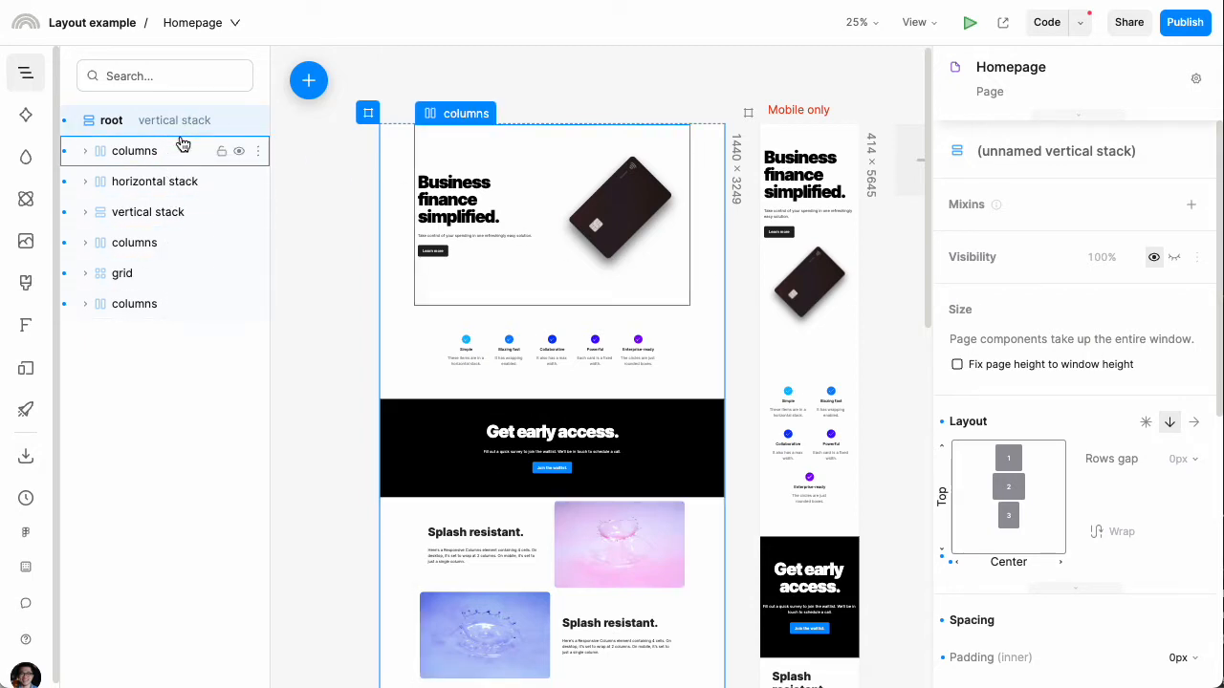
left_click(111, 120)
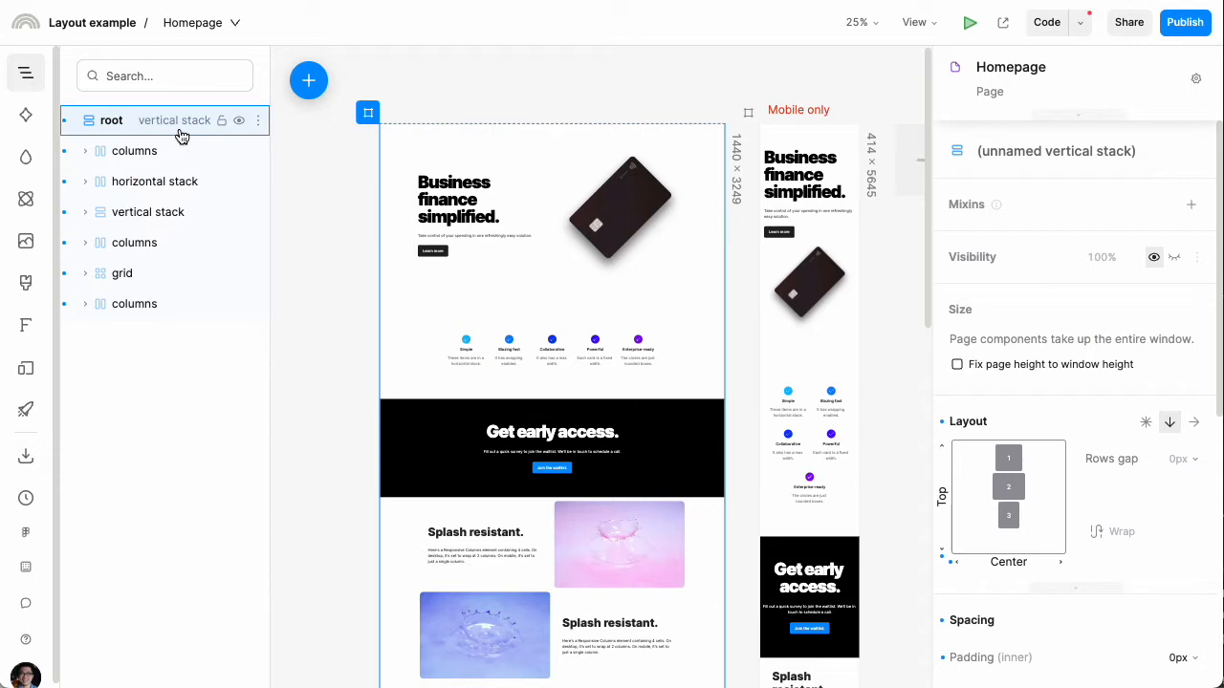
left_click(135, 150)
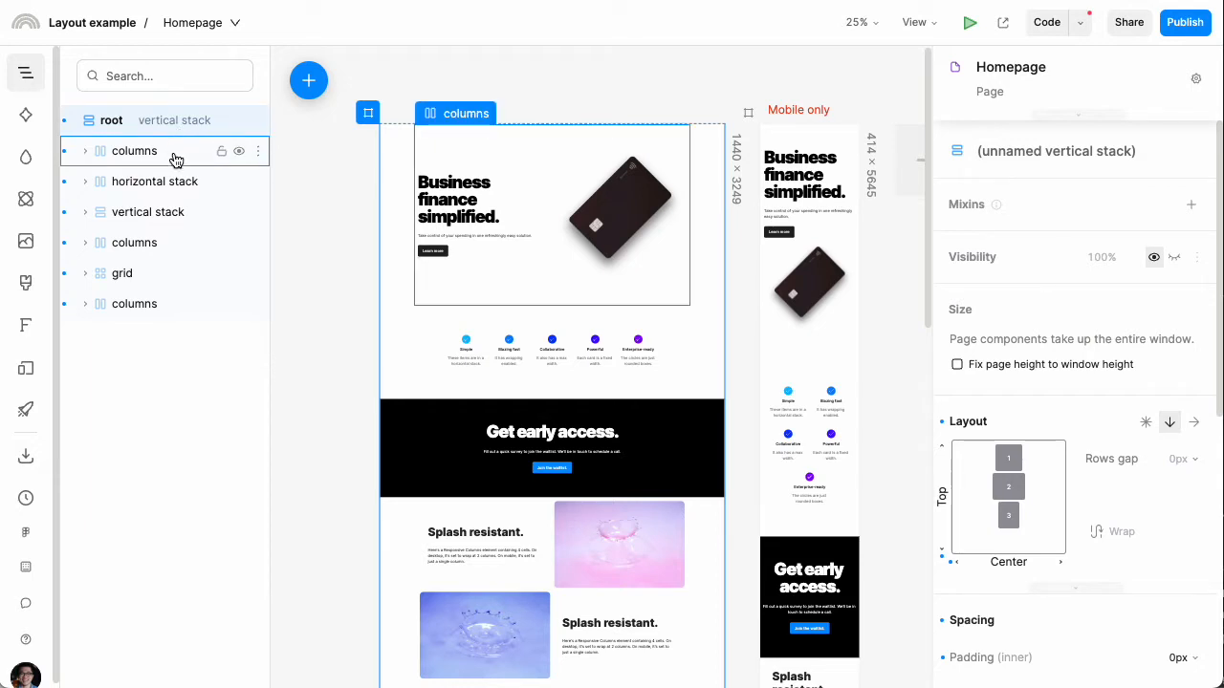
left_click(134, 241)
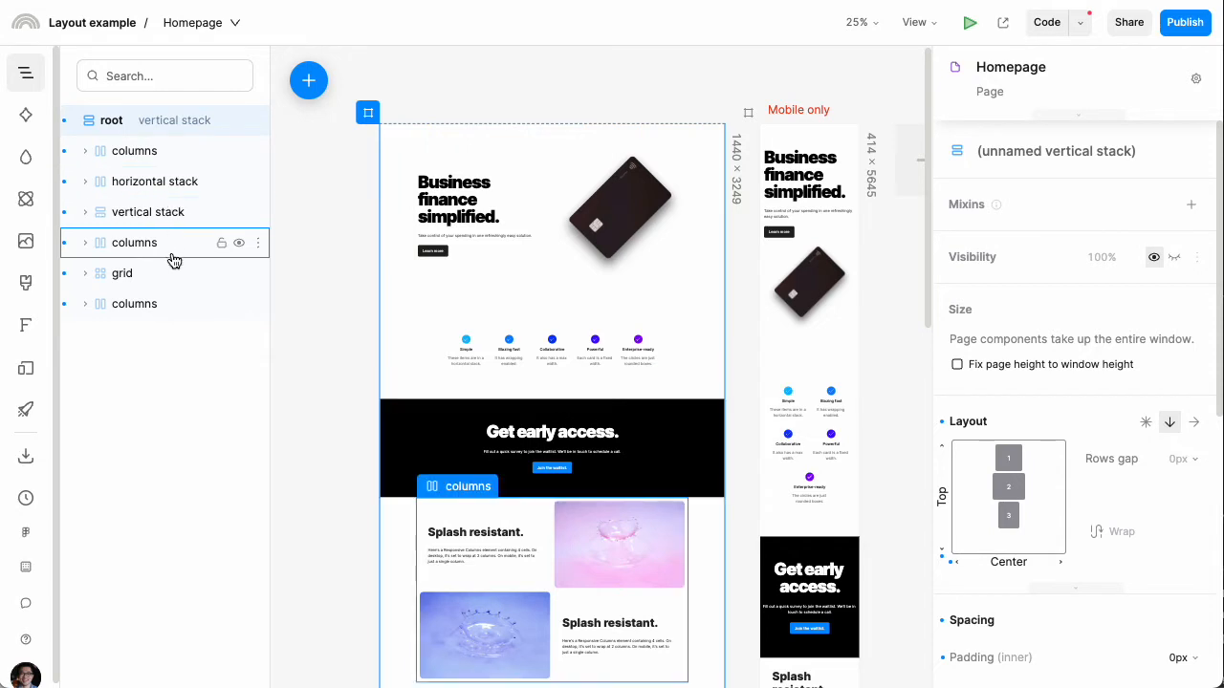
left_click(454, 196)
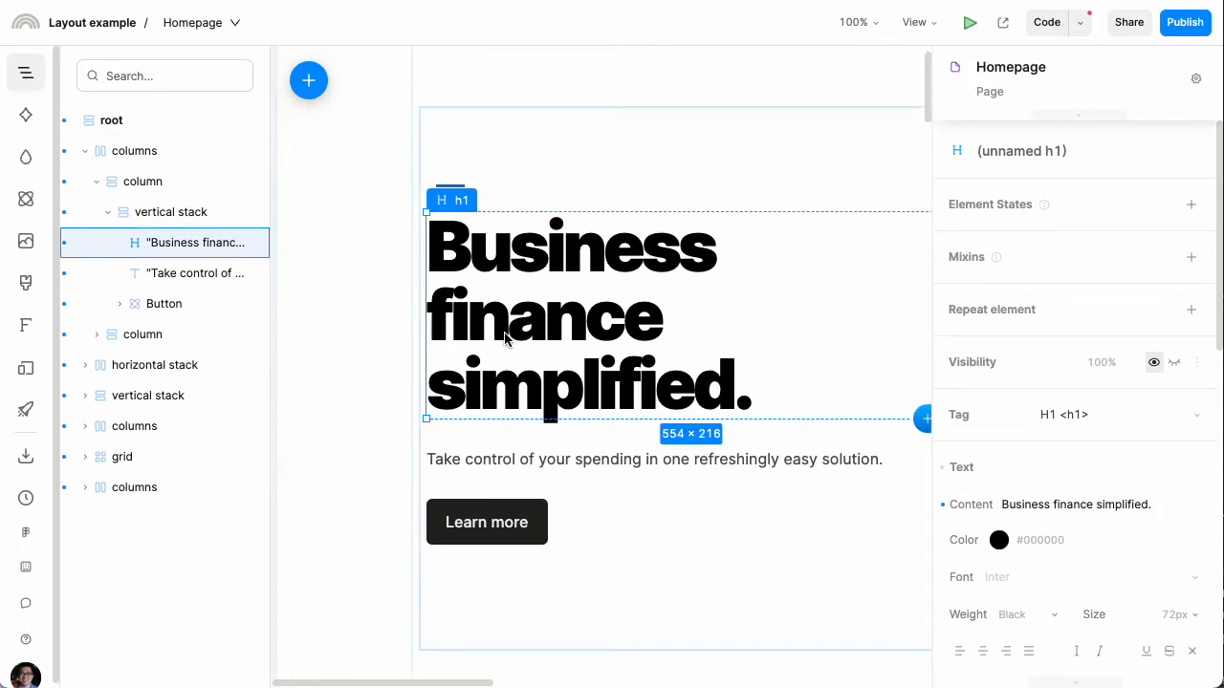
left_click(194, 272)
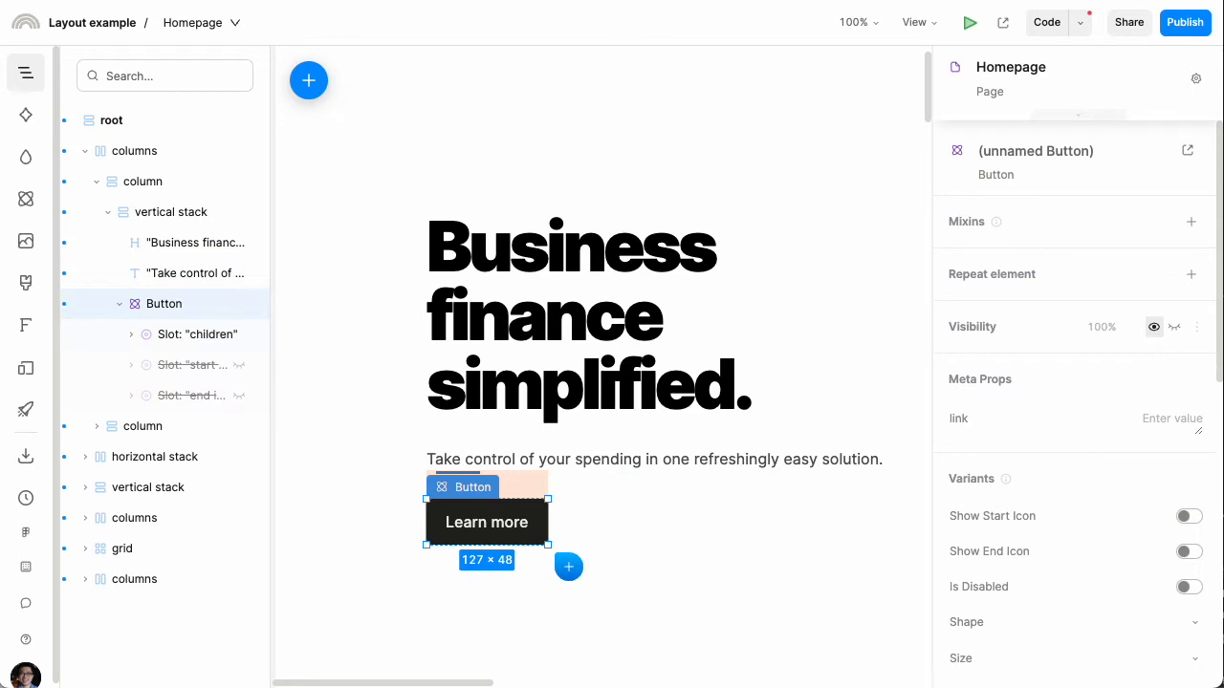
left_click(170, 211)
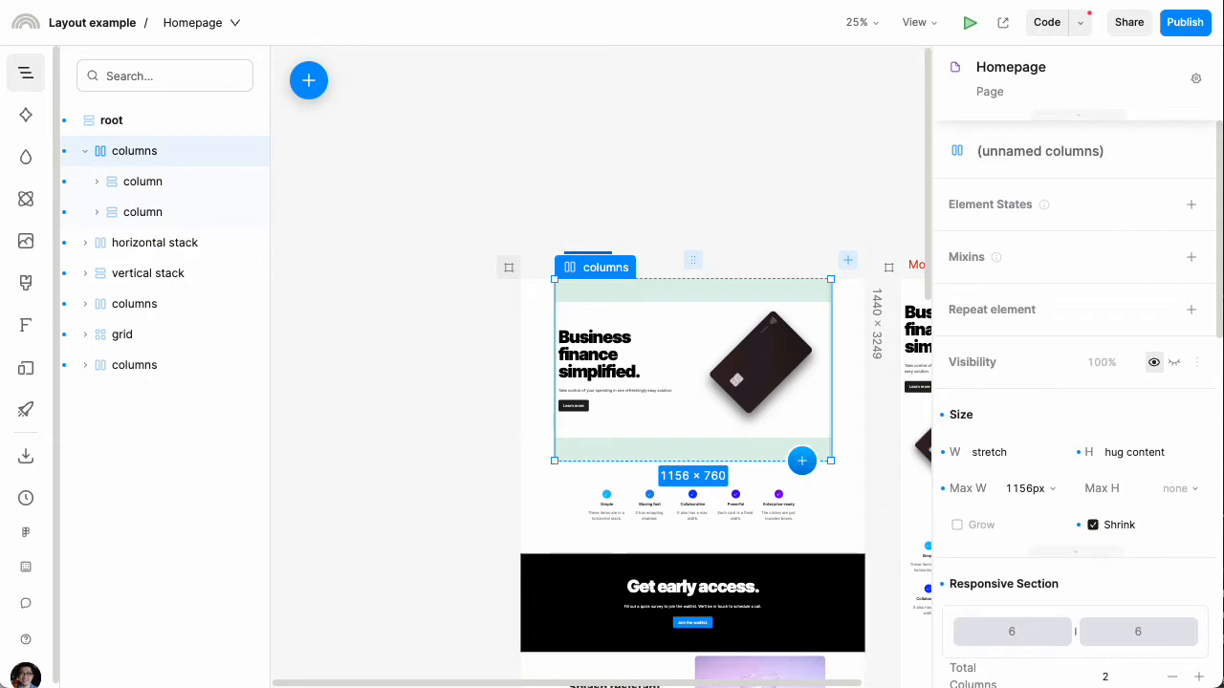
left_click(112, 119)
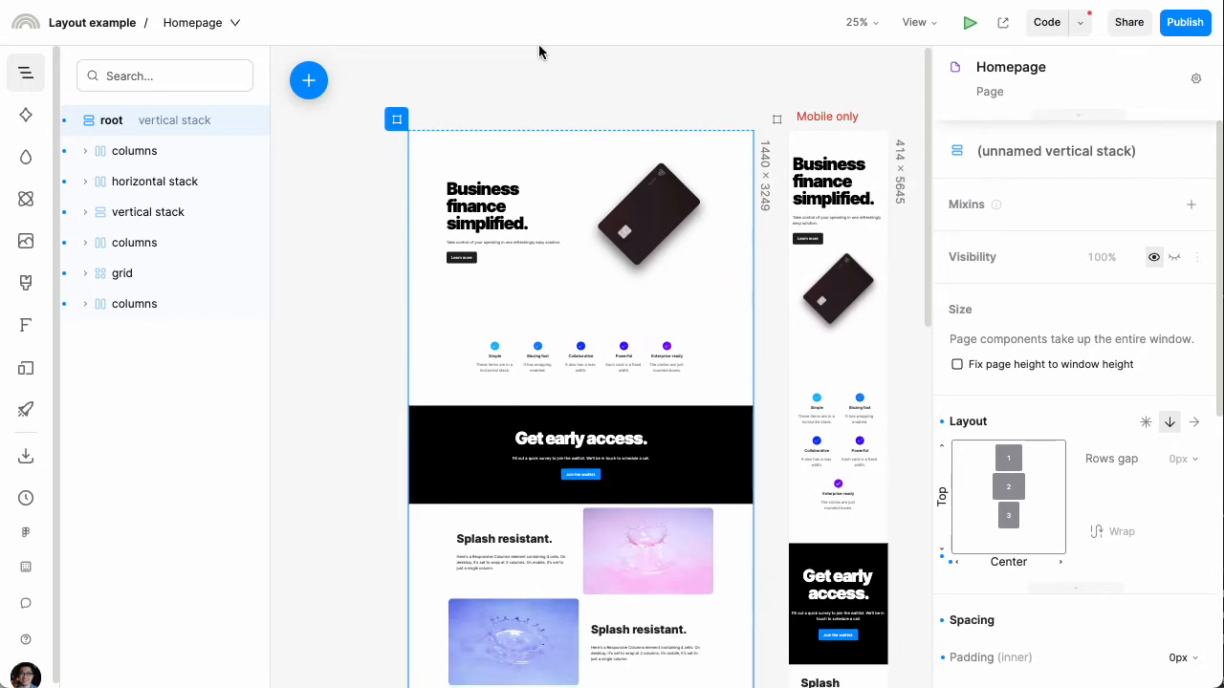
mouse_move(559, 89)
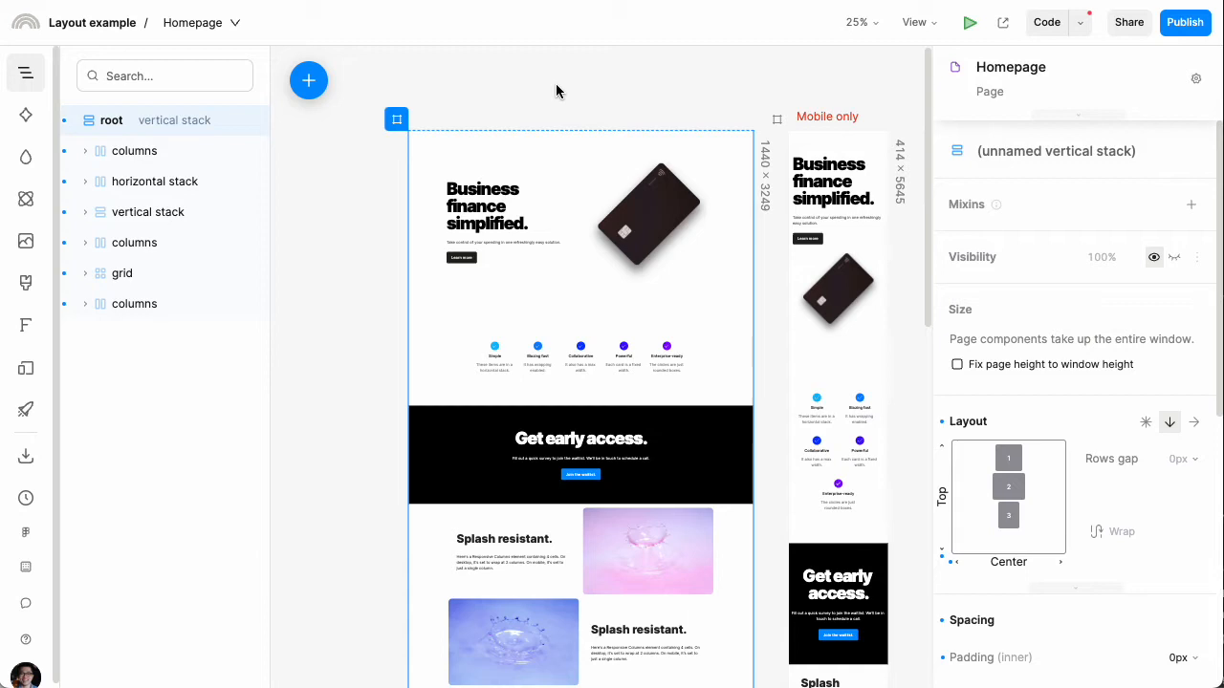
mouse_move(557, 91)
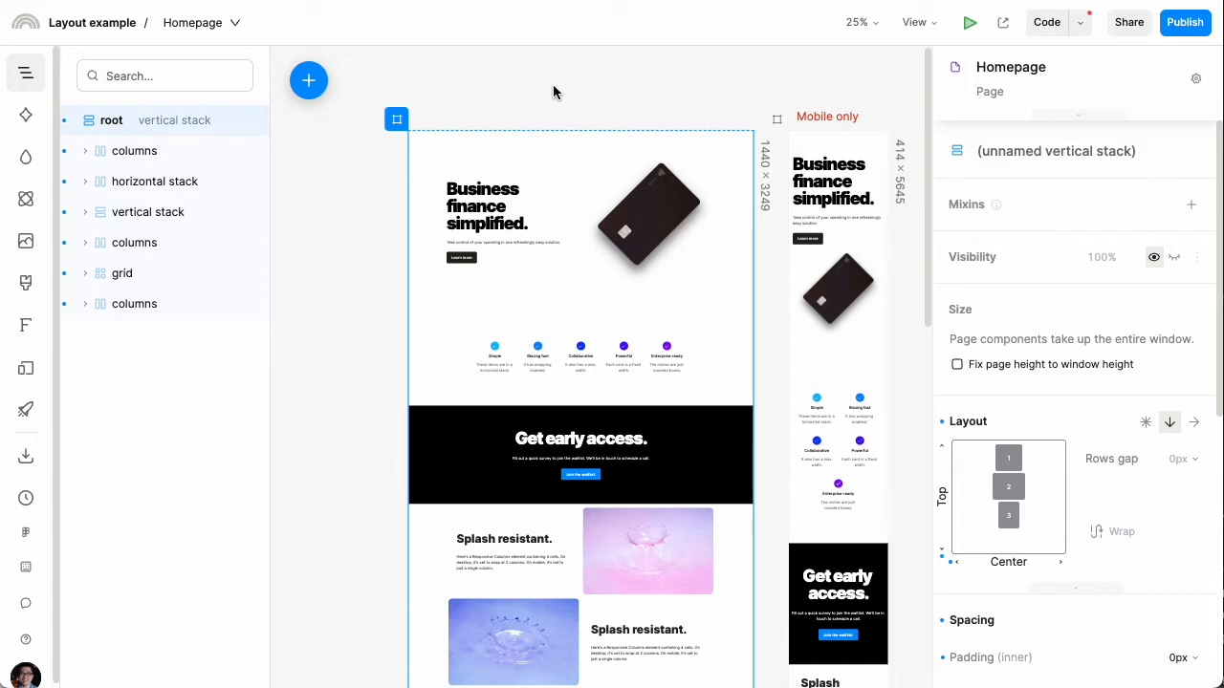
Step: Select down the layer tree to the stack holding the hero text
left_click(134, 150)
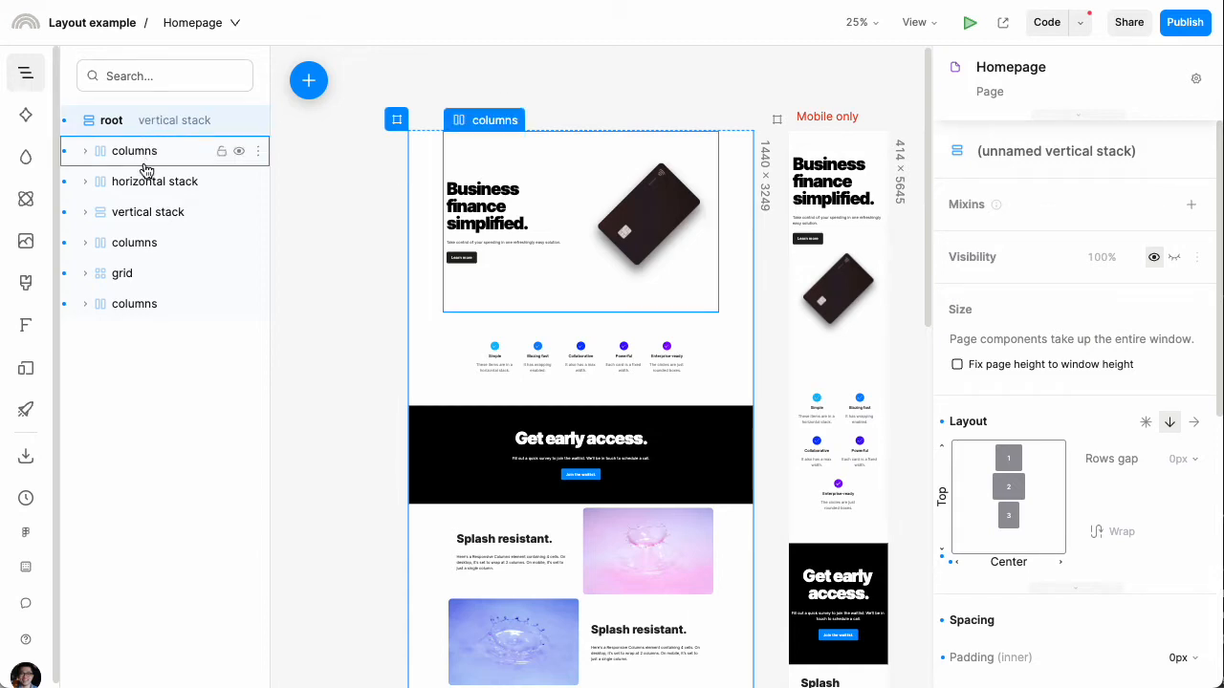
left_click(154, 180)
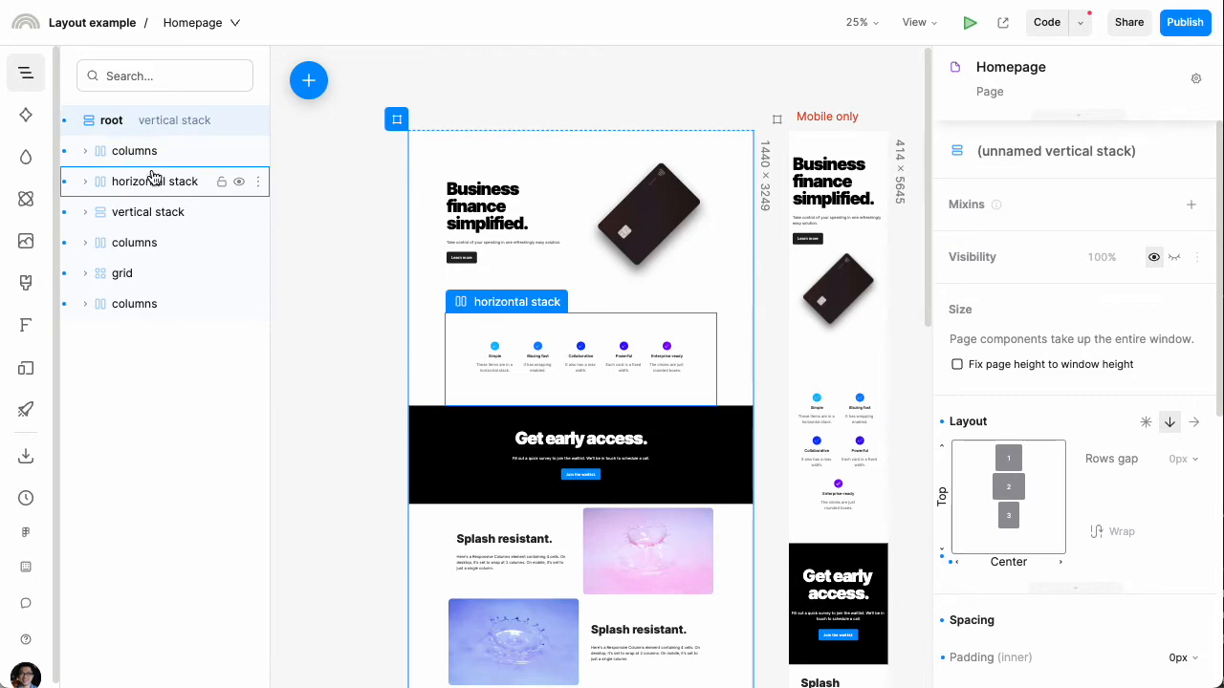
left_click(135, 242)
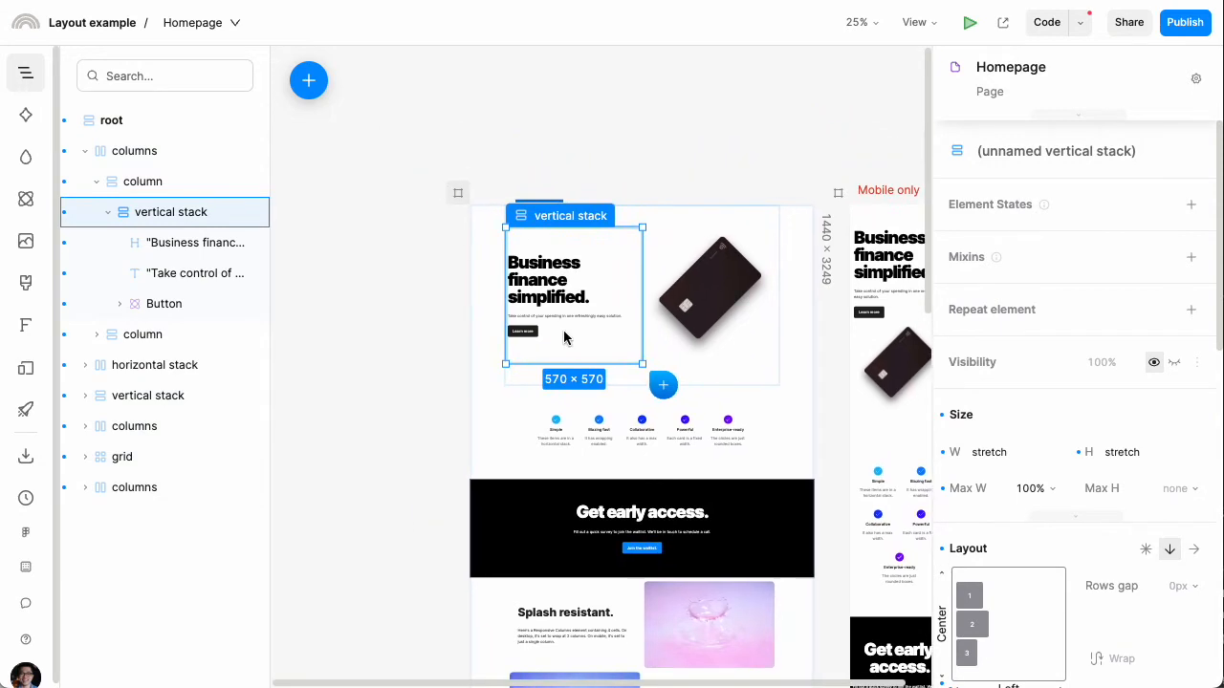
left_click(163, 303)
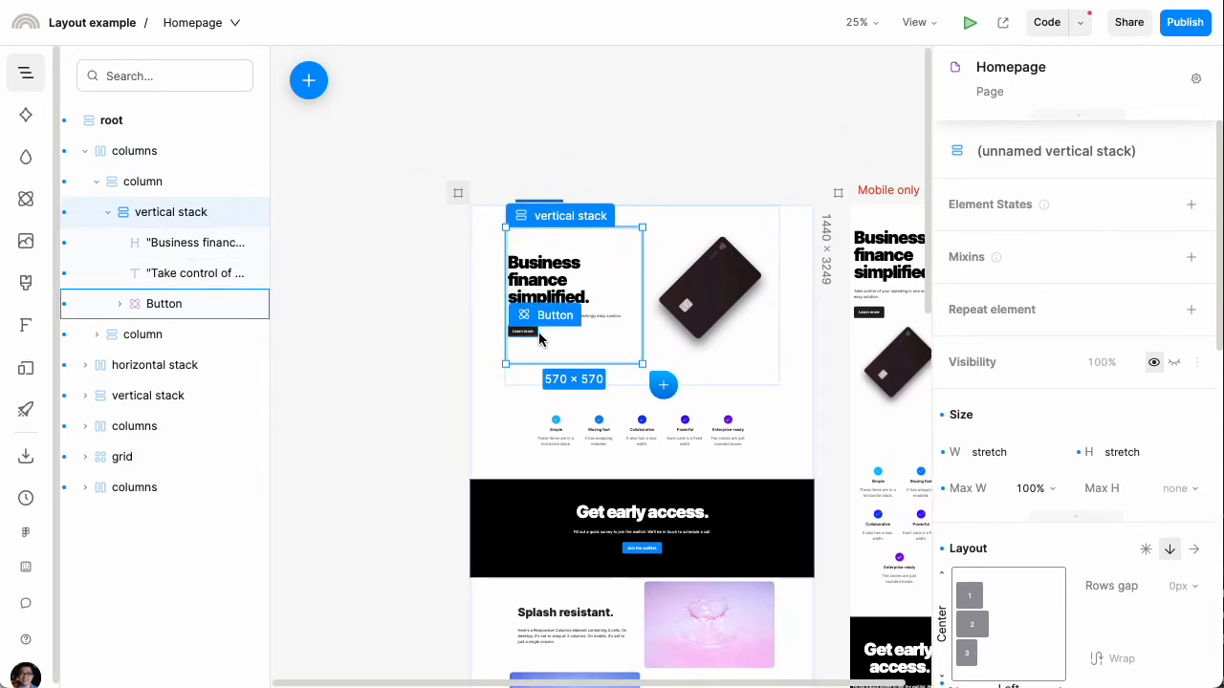
scroll("down", 3)
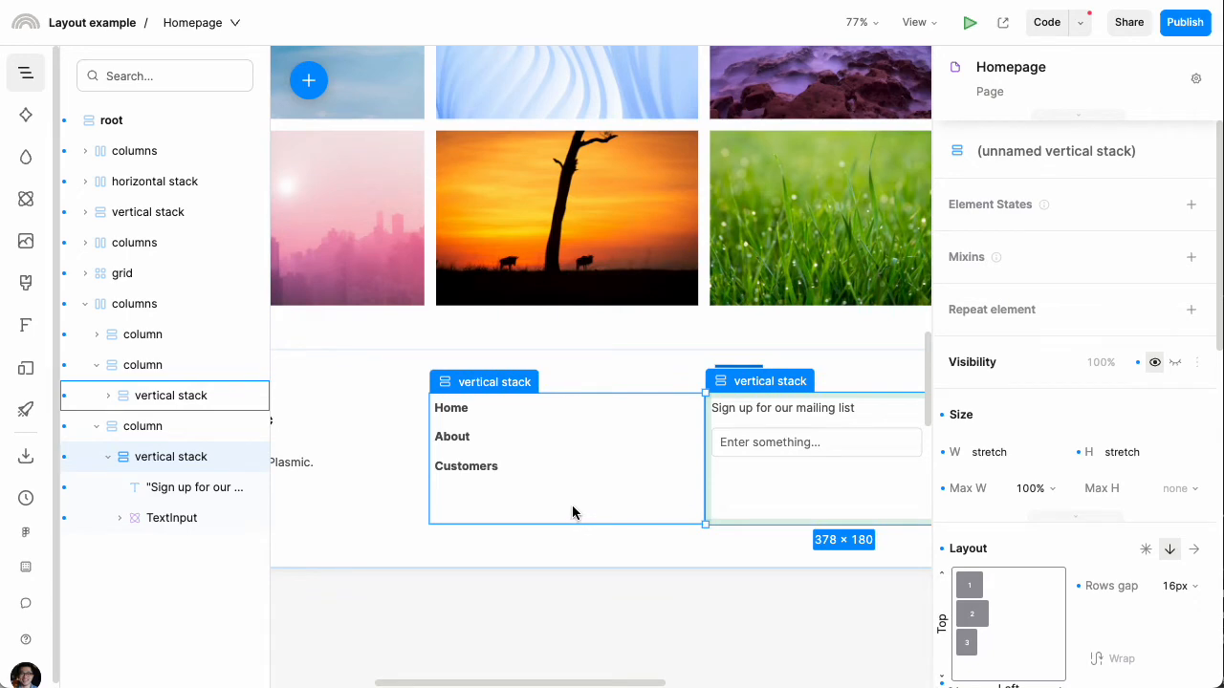
Step: Inspect the footer mailing list stack, feature cards row, Blazing fast card and hero padding
left_click(858, 22)
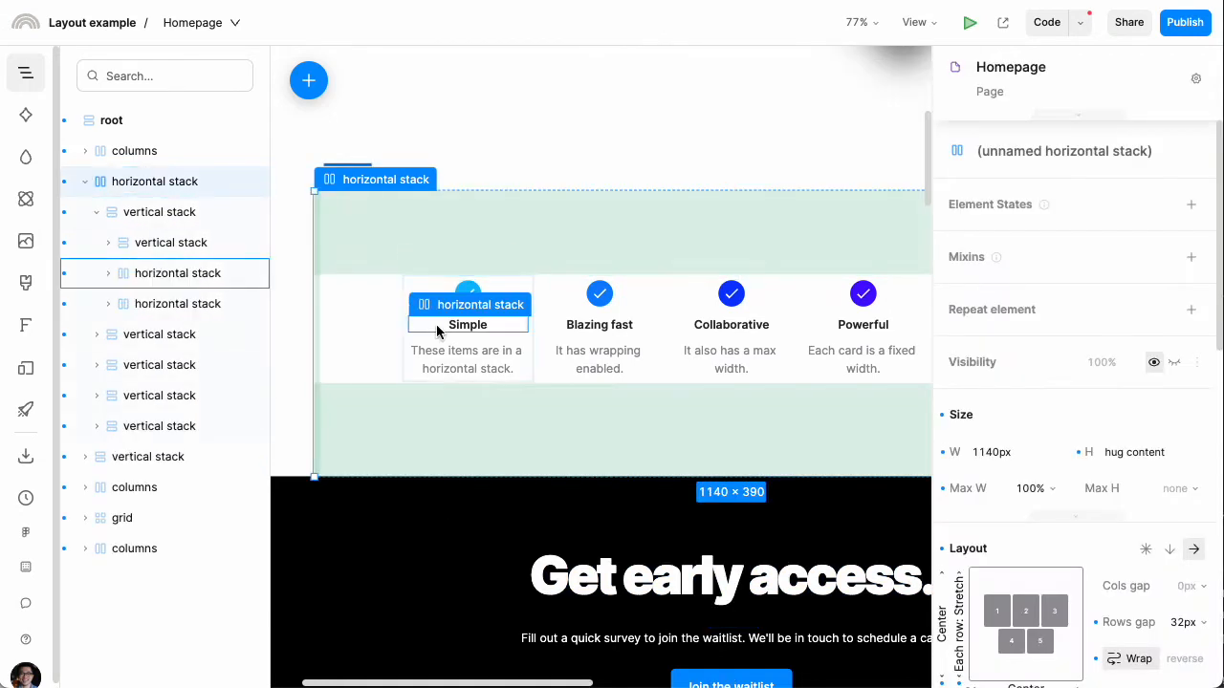
left_click(599, 325)
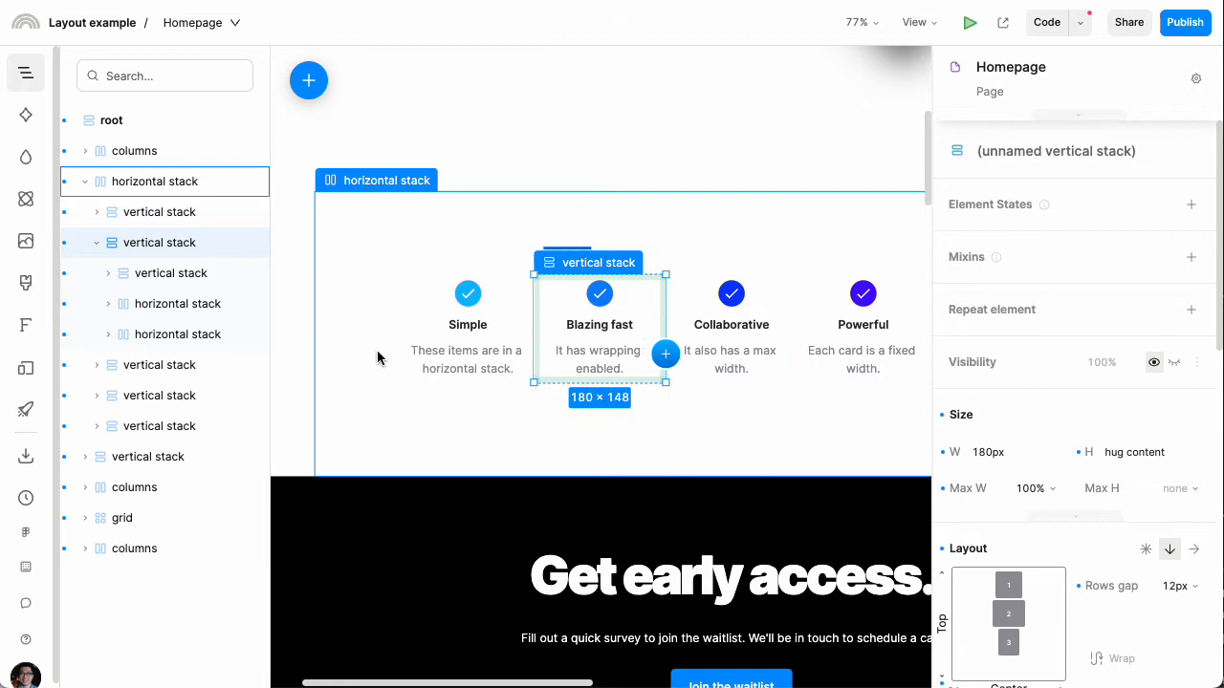
left_click(468, 324)
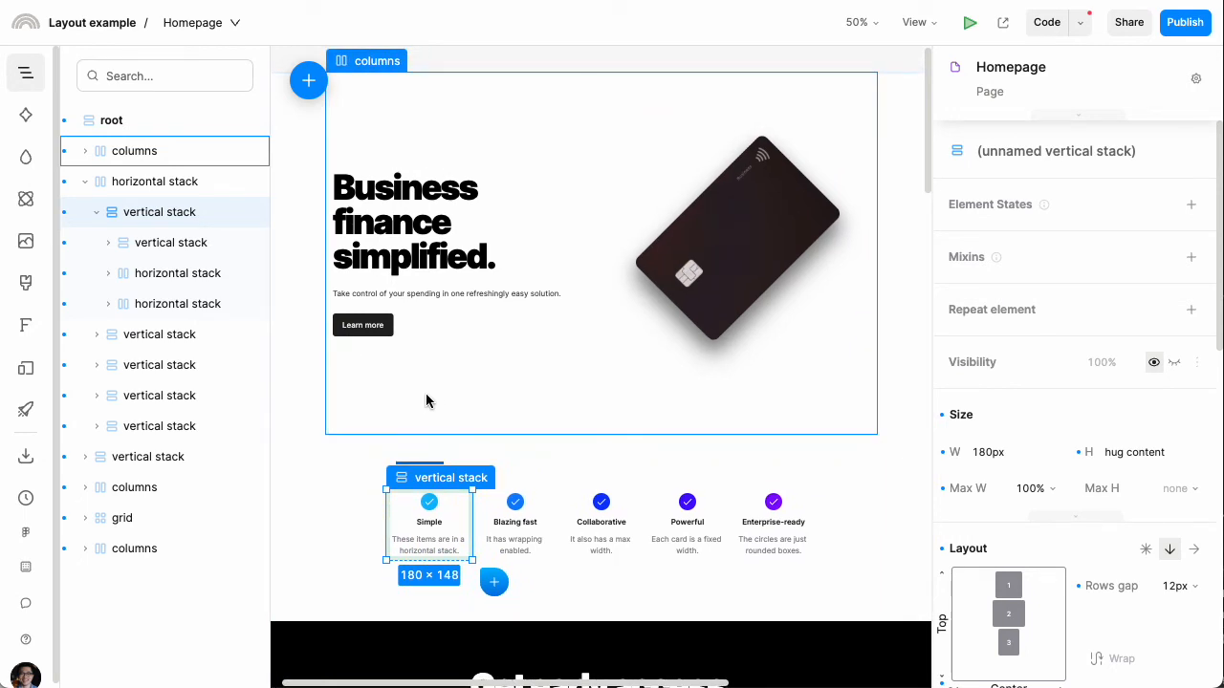
left_click(133, 150)
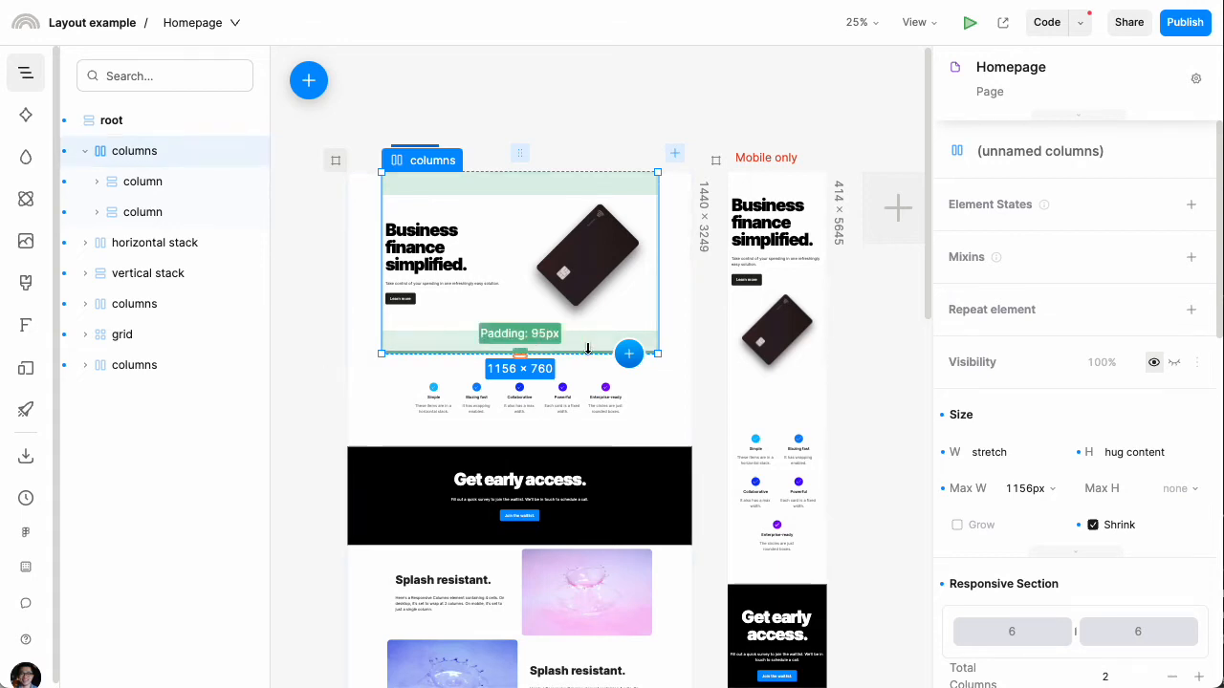
left_click(588, 263)
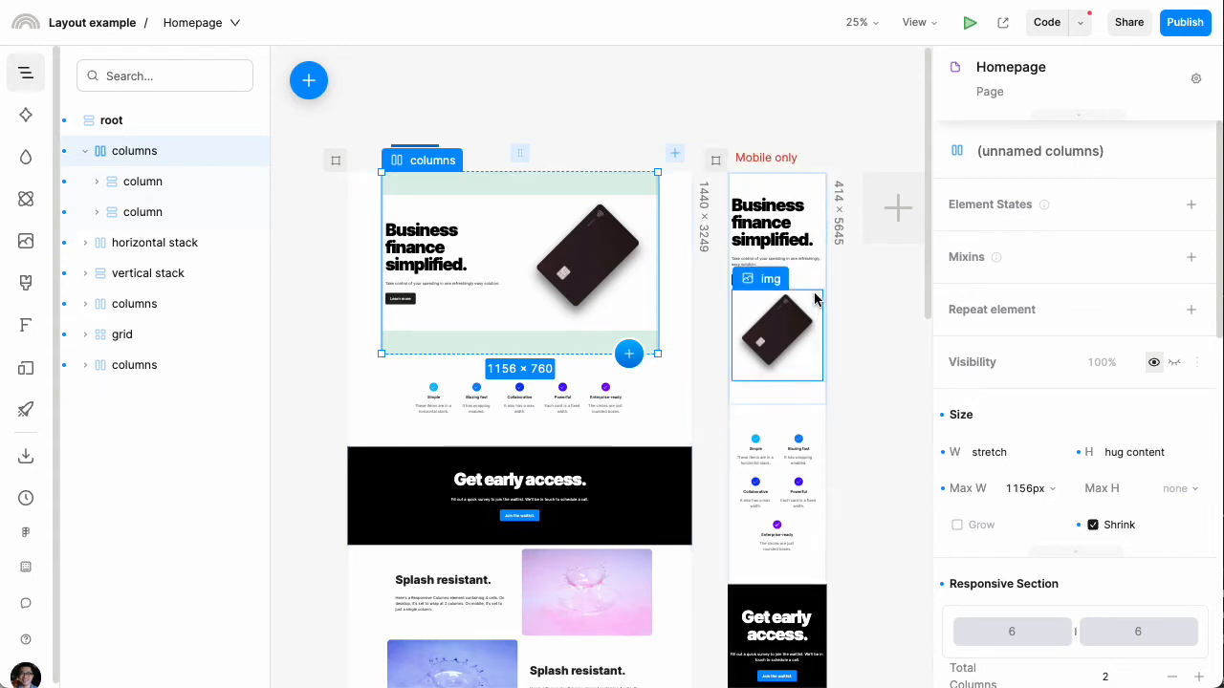
Step: Set the image grid to 3 fixed columns and select an image cell
left_click(148, 273)
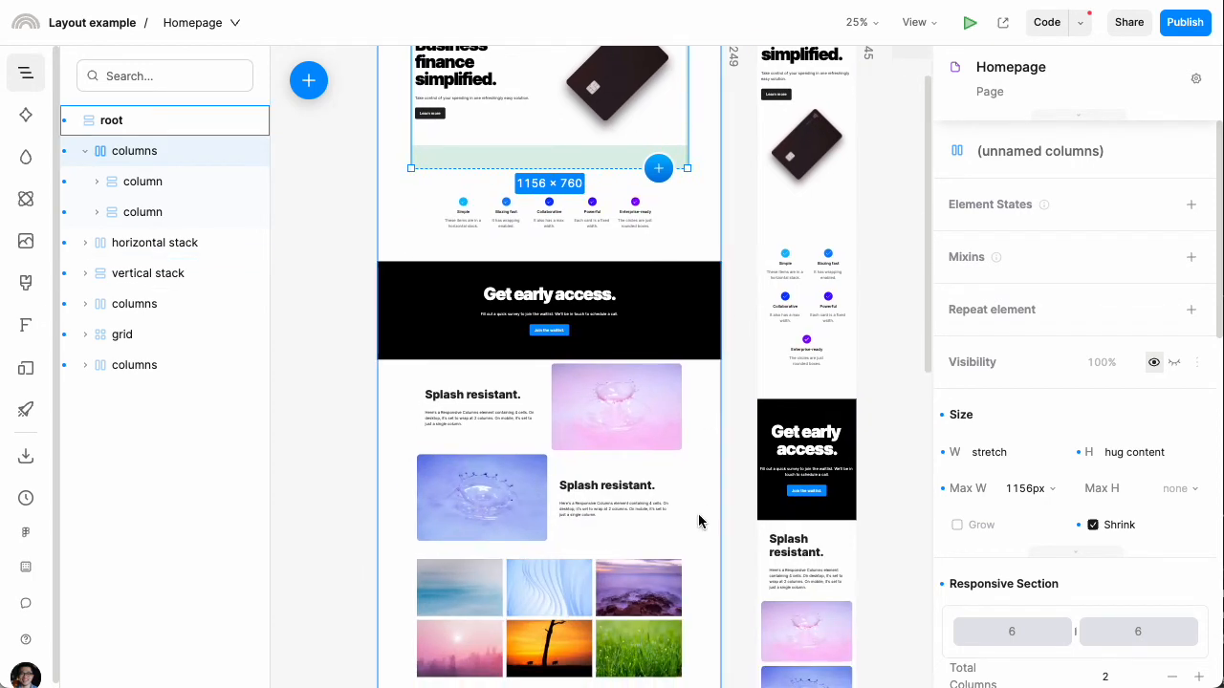
scroll("down", 3)
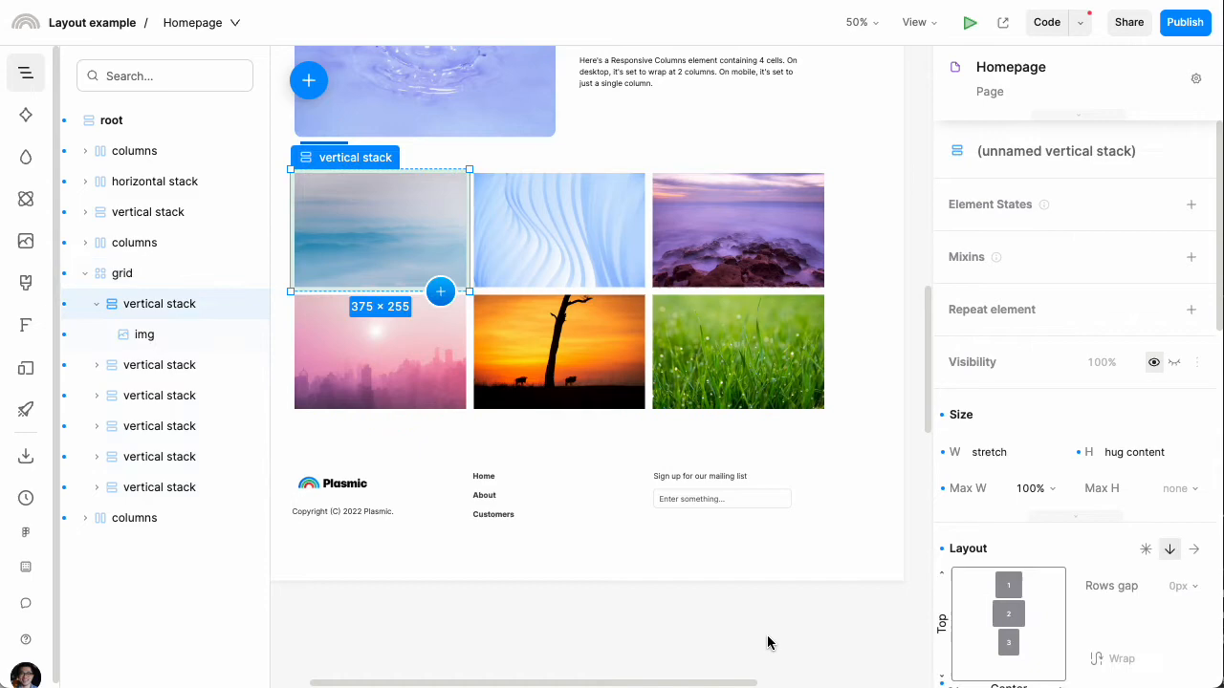
left_click(737, 351)
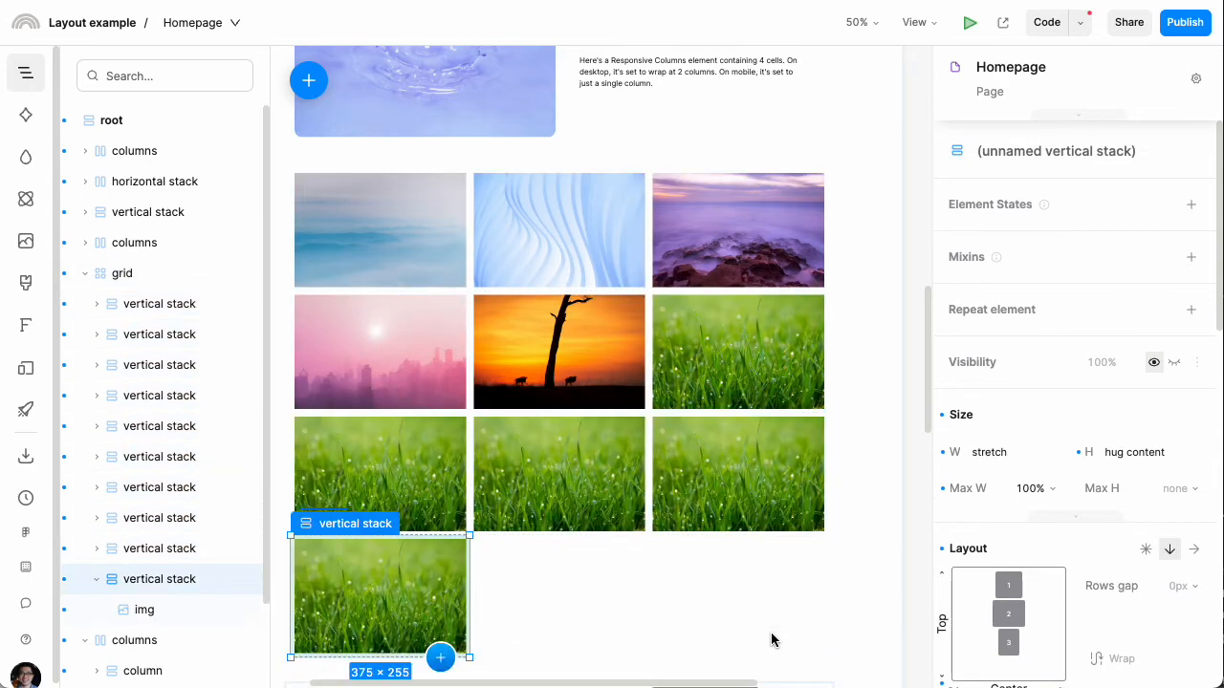
left_click(122, 274)
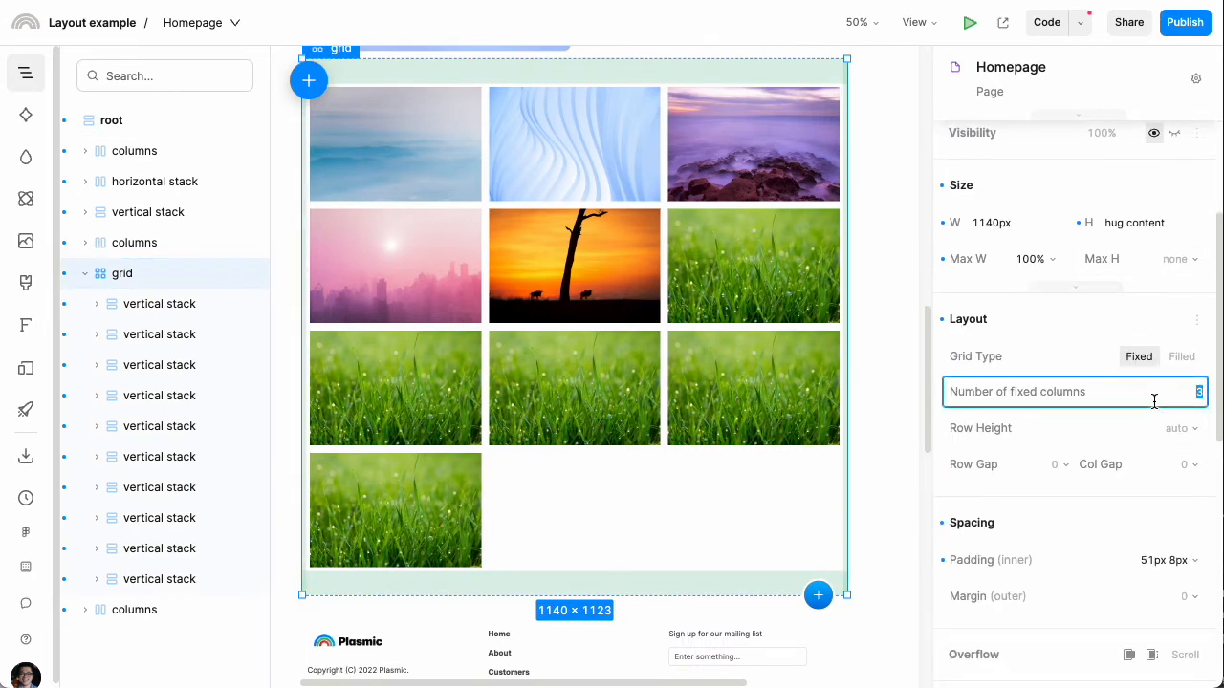
type("4")
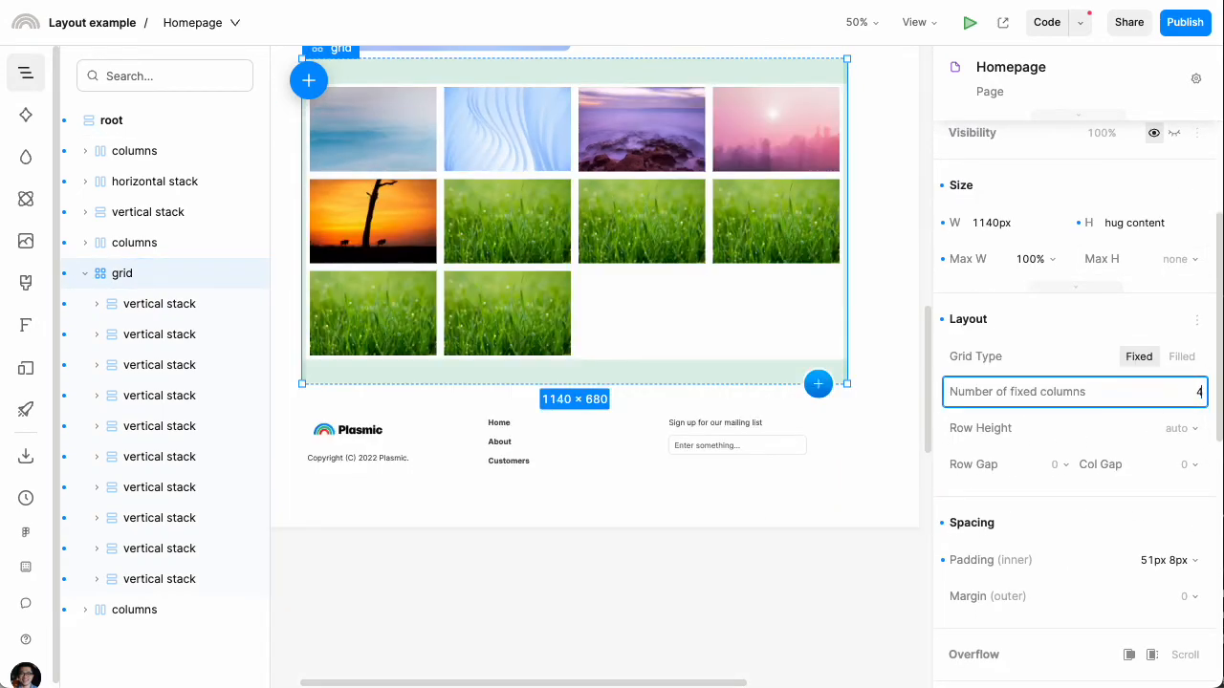
type("3")
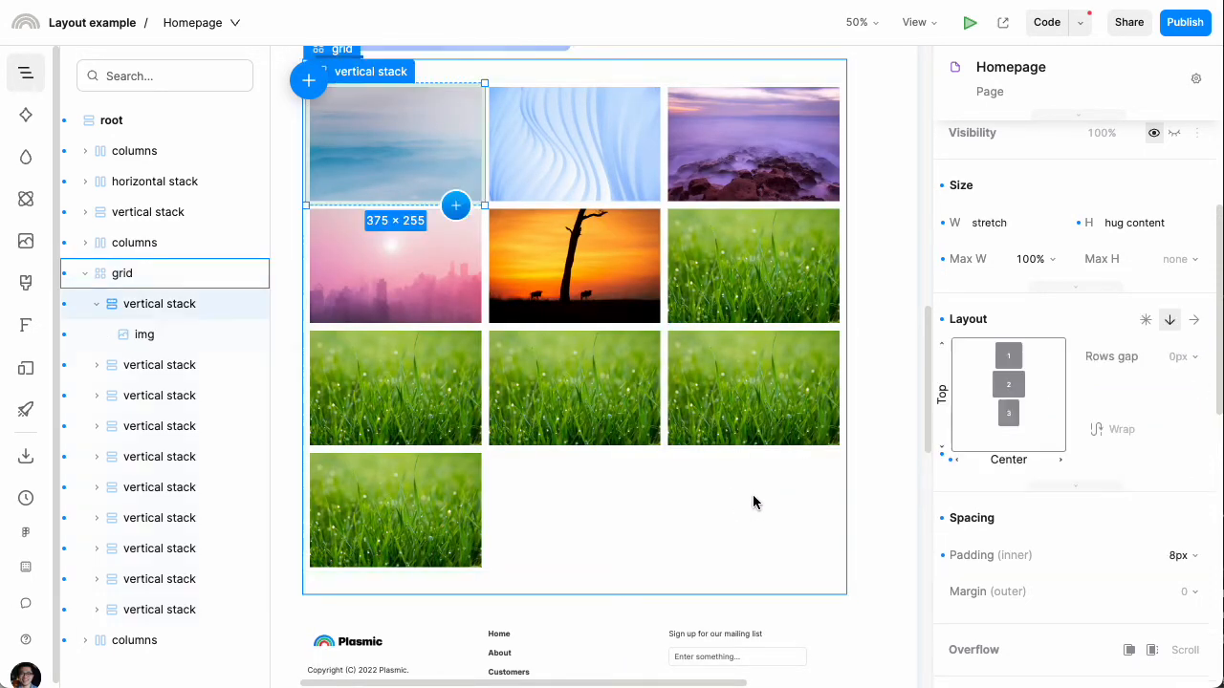
left_click(395, 388)
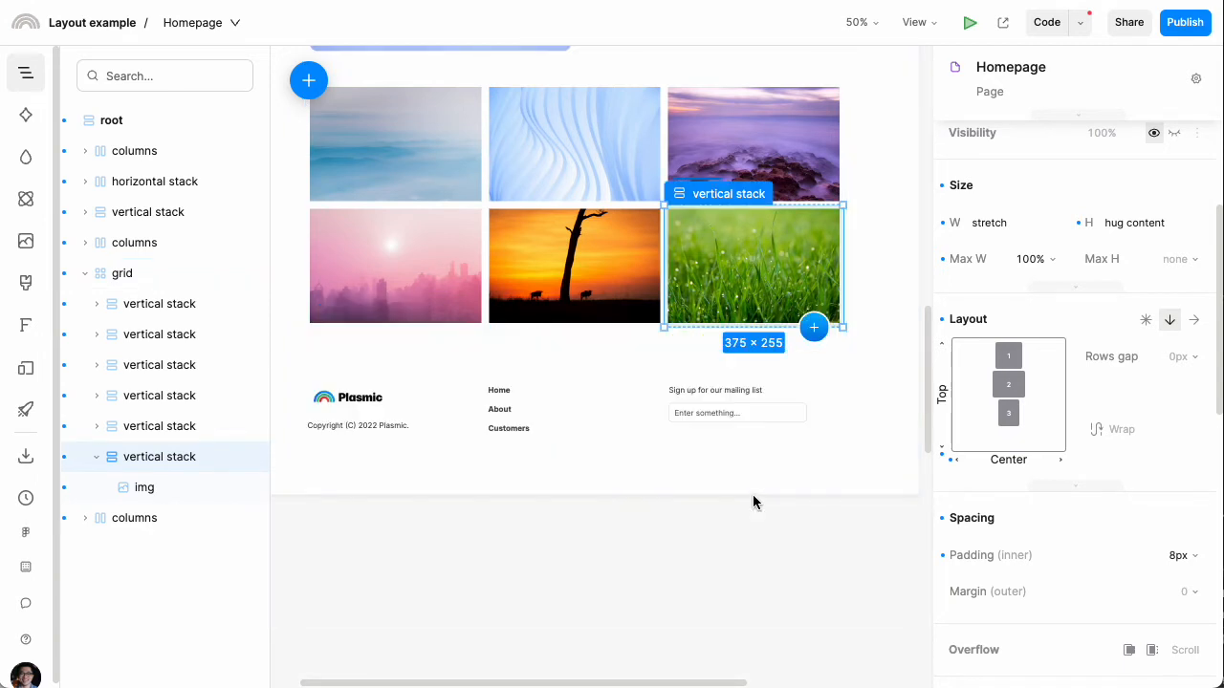
mouse_move(765, 609)
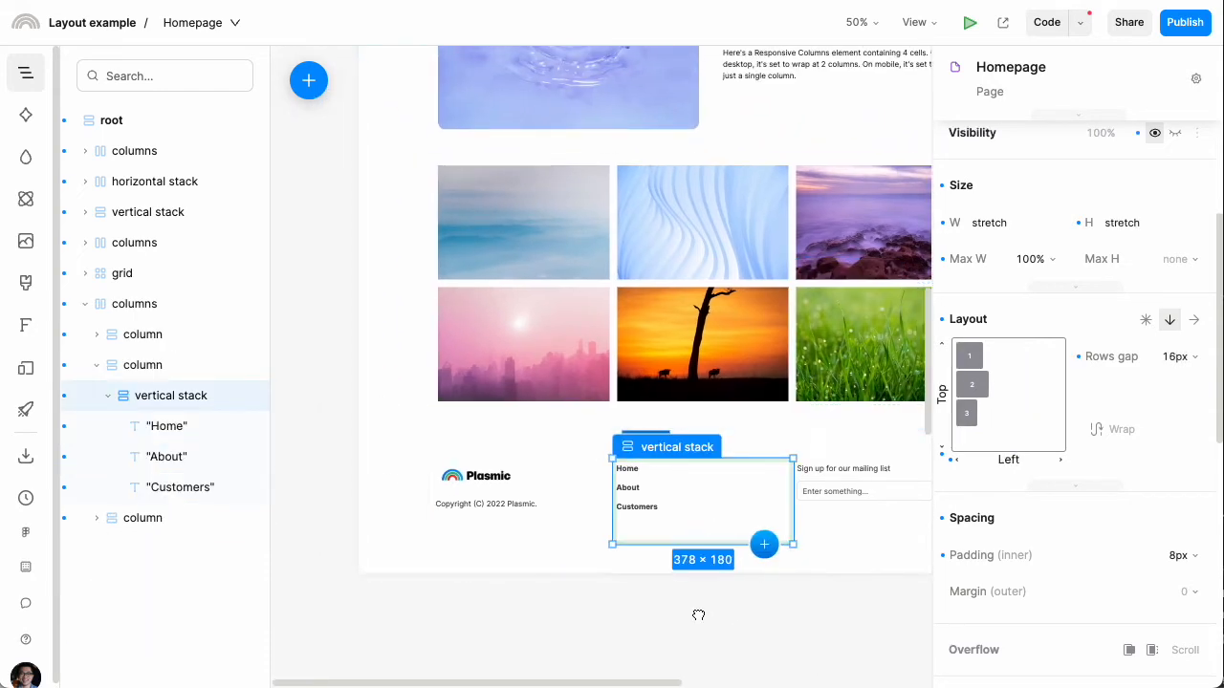
scroll("up", 3)
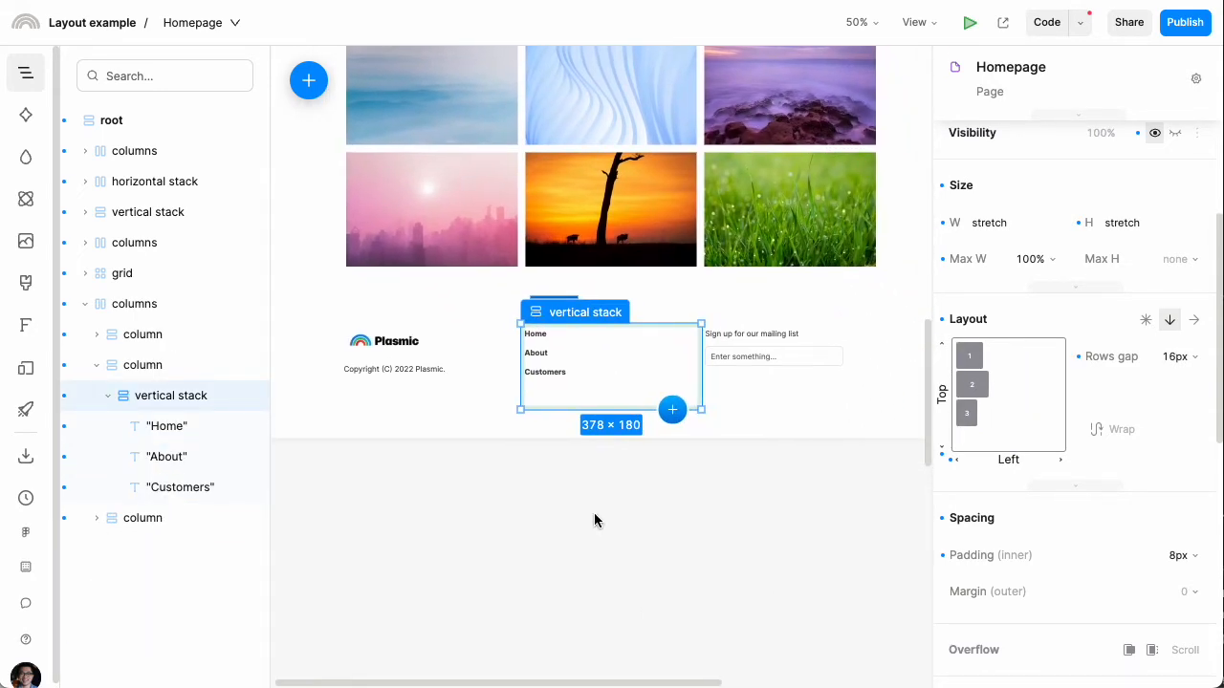
left_click(856, 22)
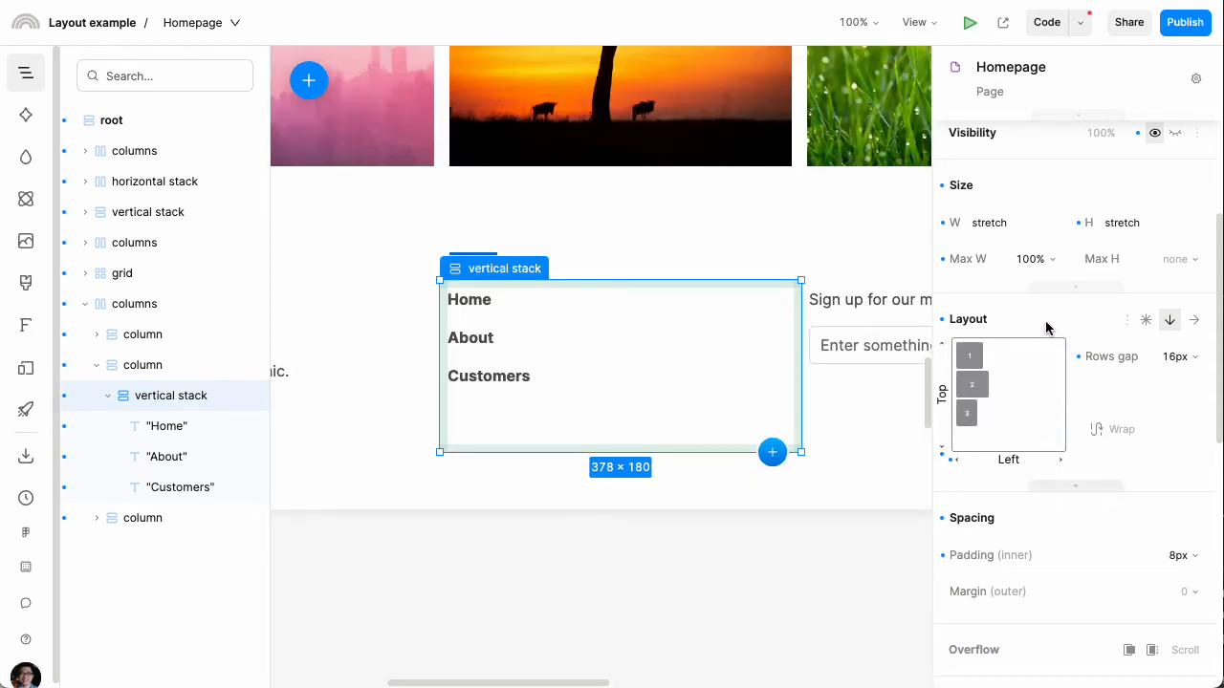
mouse_move(1015, 326)
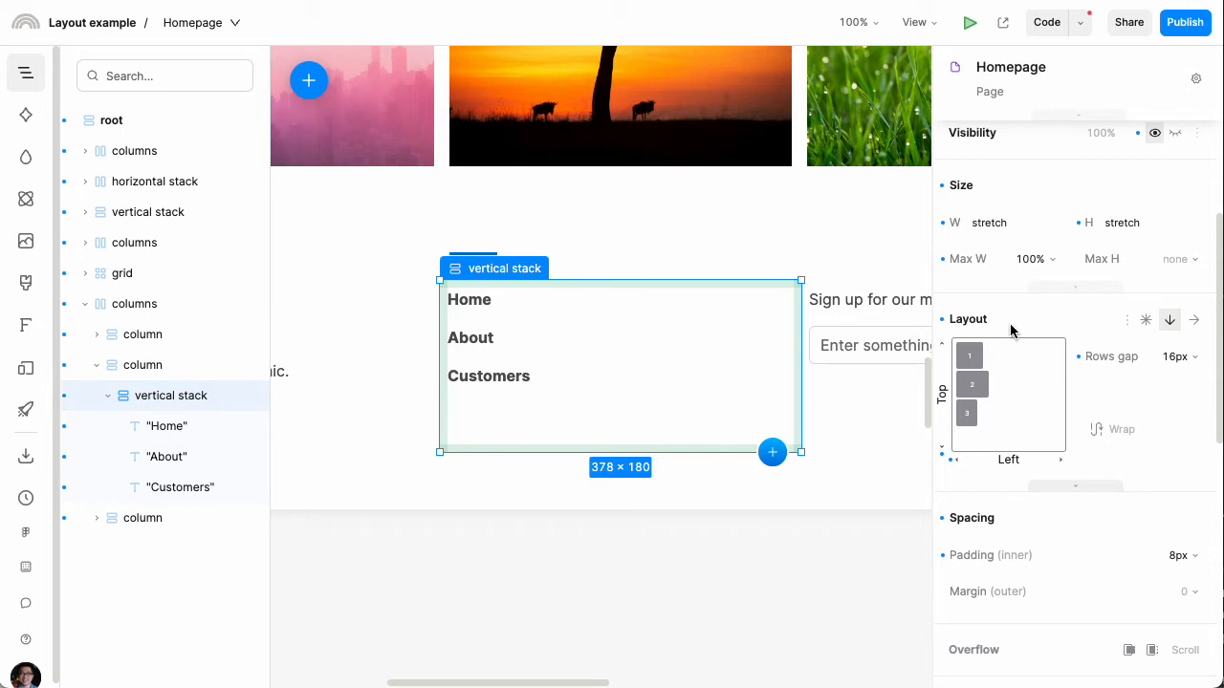
left_click(1008, 355)
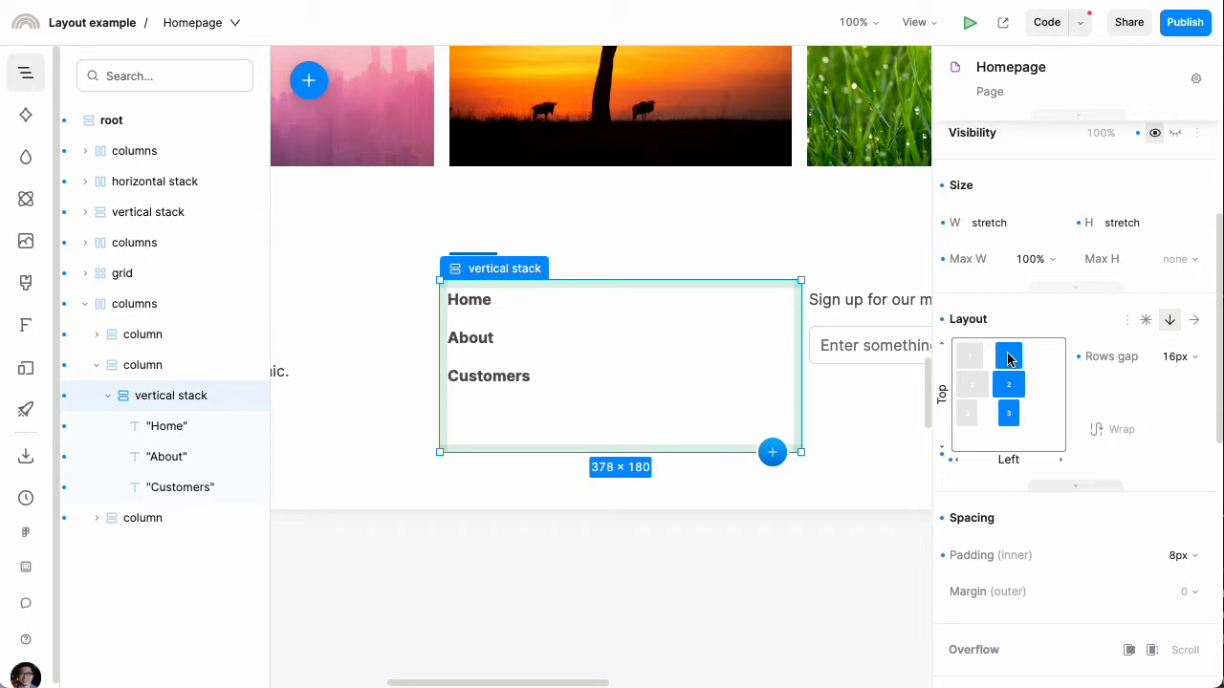
left_click(1049, 355)
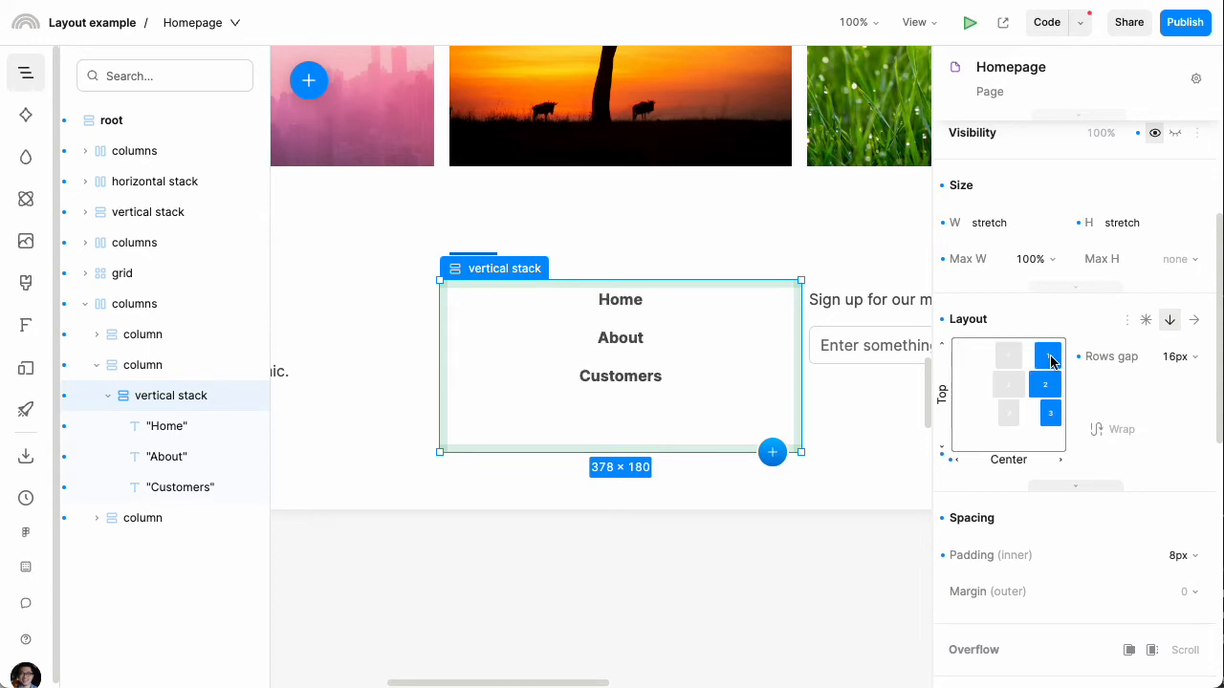
left_click(1007, 394)
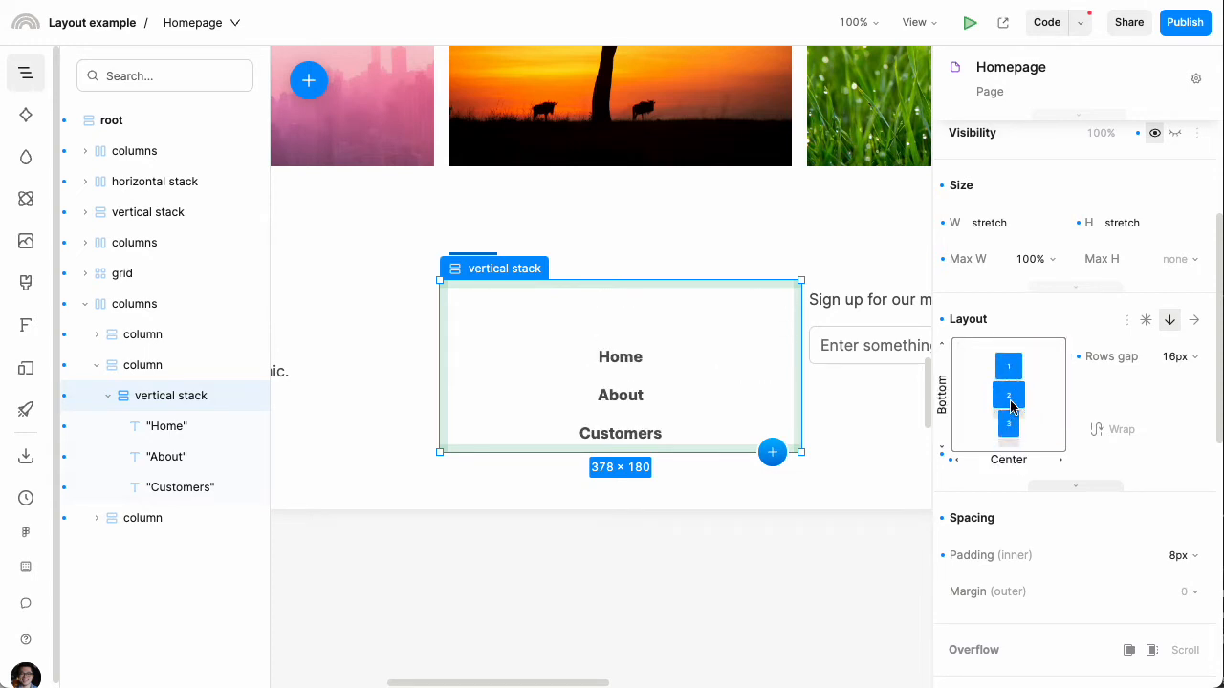
left_click(970, 354)
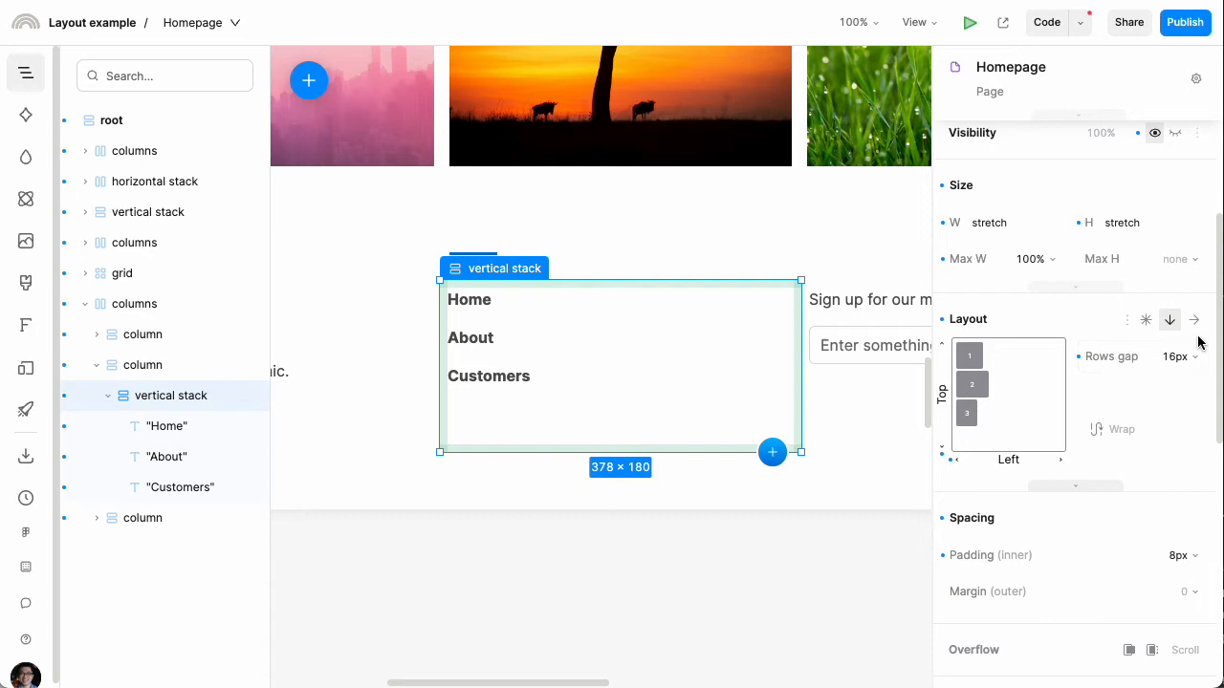
left_click(1193, 319)
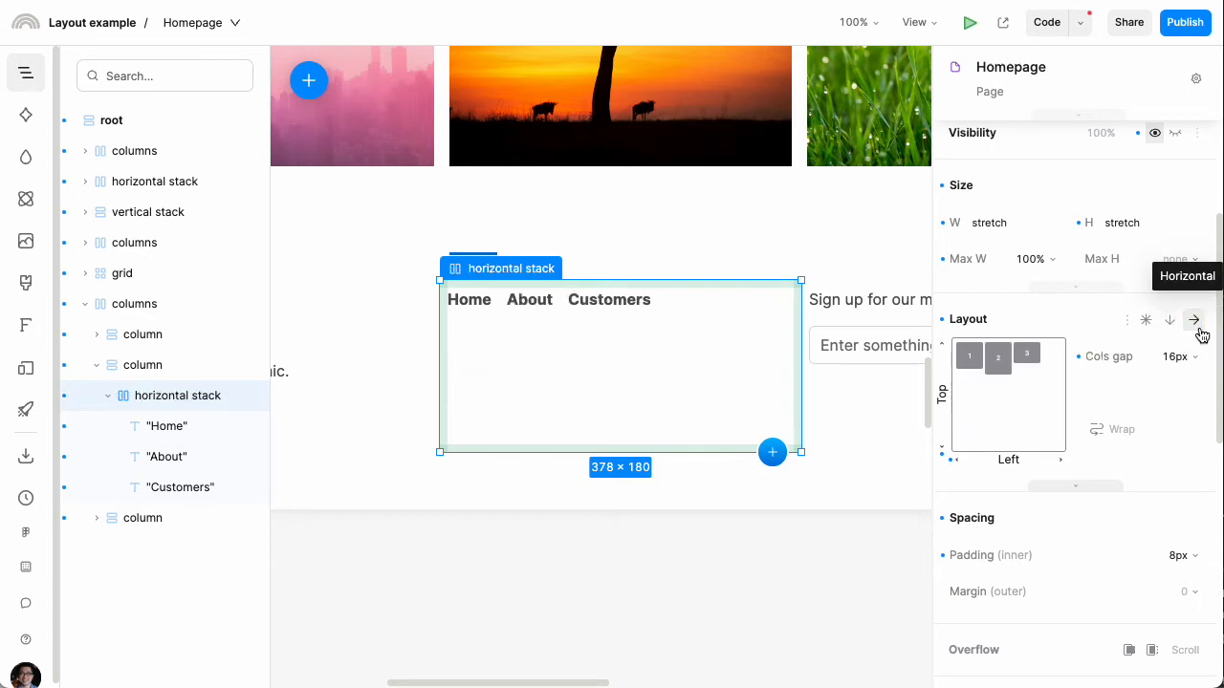
left_click(1169, 319)
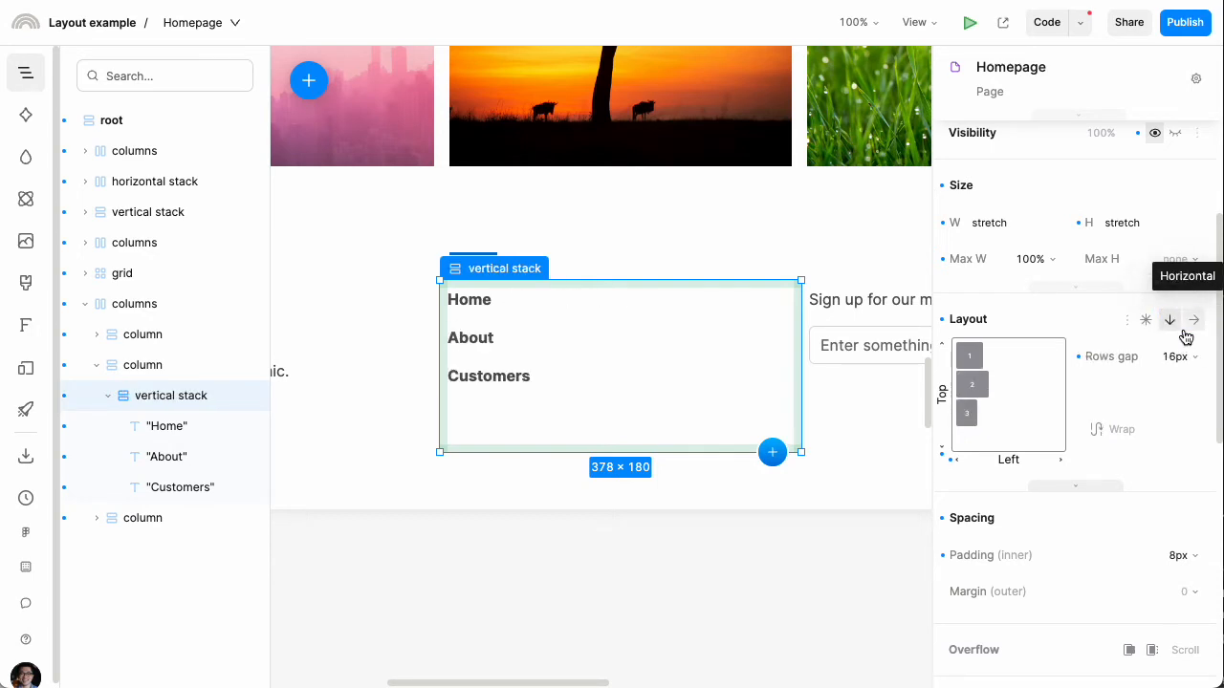
left_click(1193, 319)
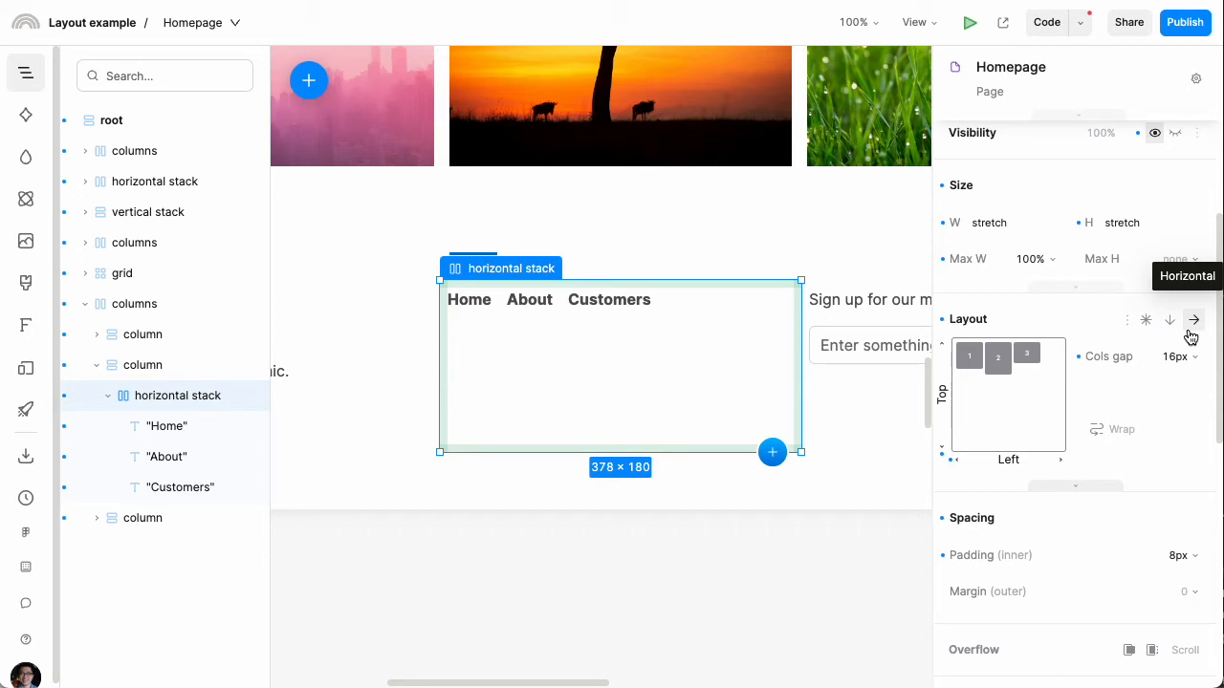
mouse_move(1129, 414)
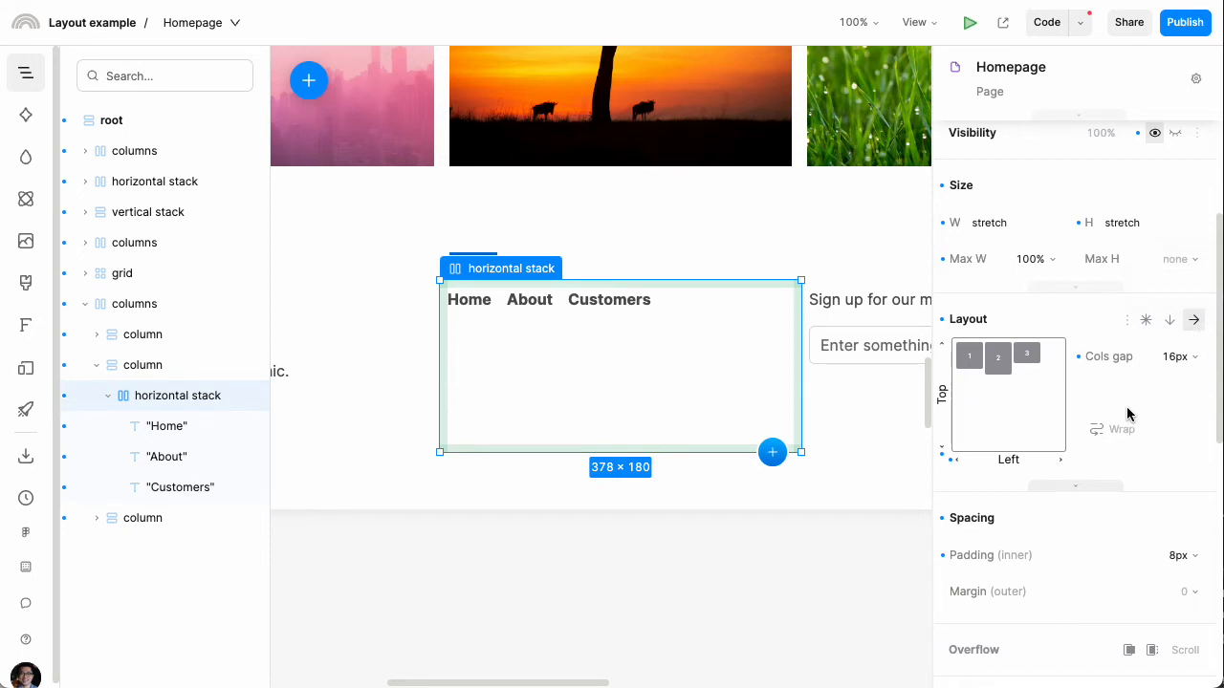
mouse_move(1119, 437)
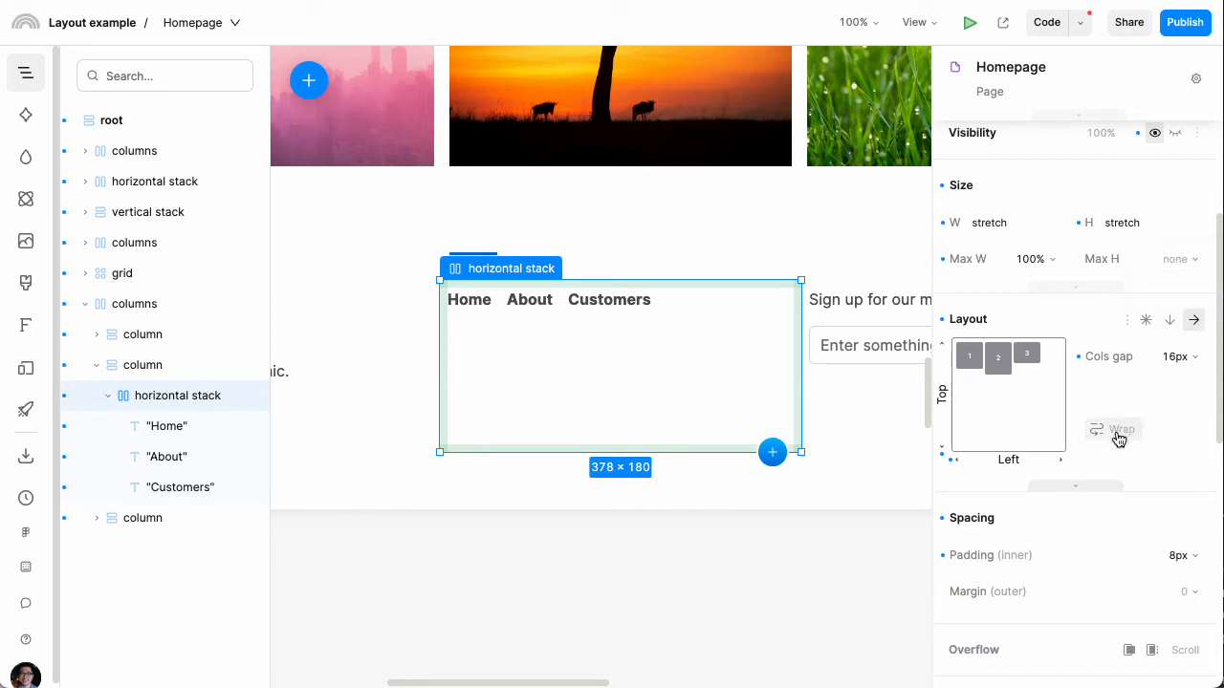
mouse_move(937, 600)
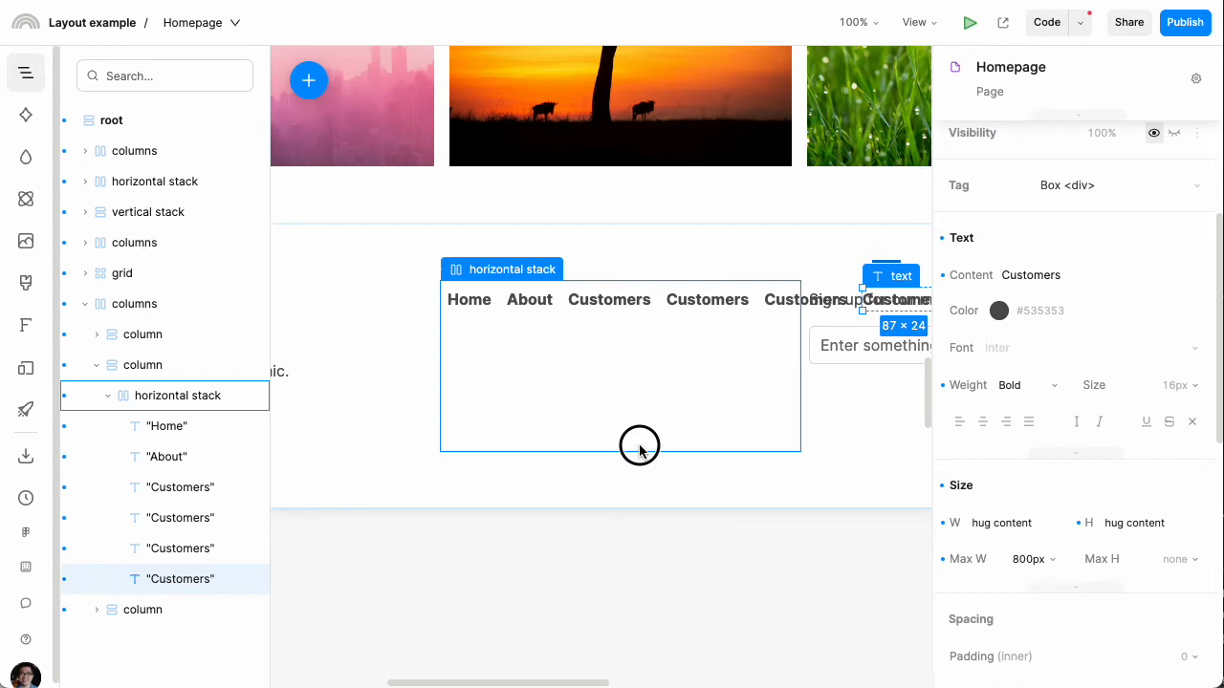
left_click(501, 269)
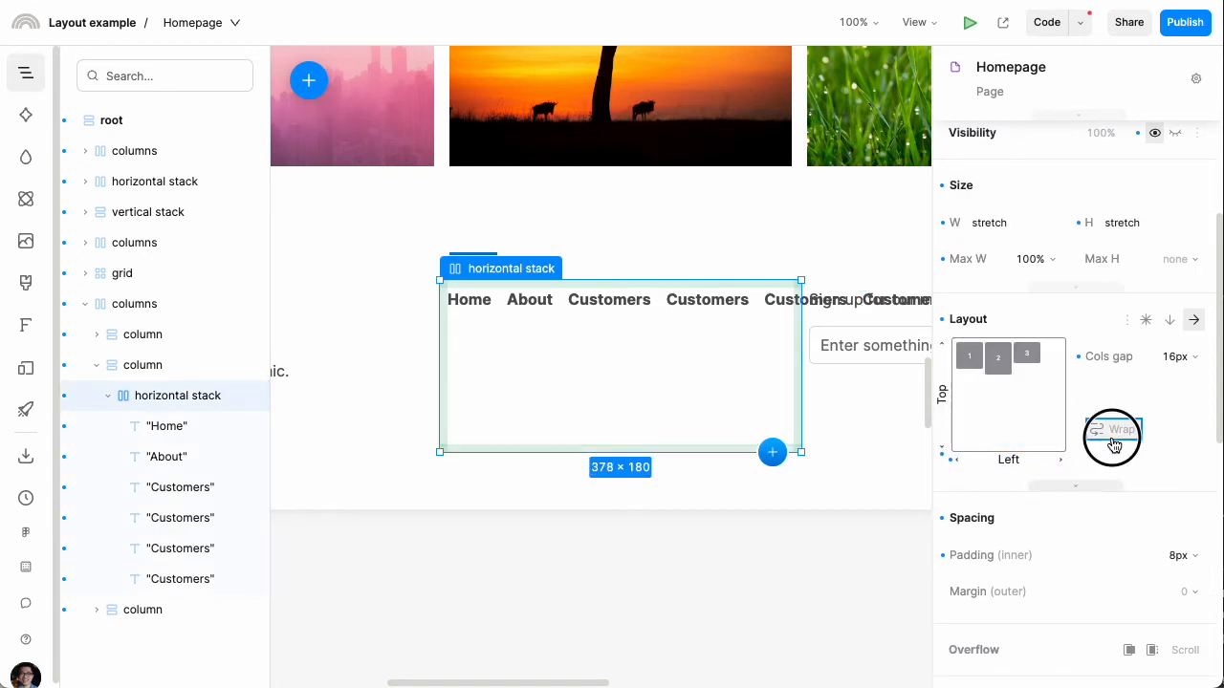
left_click(1112, 428)
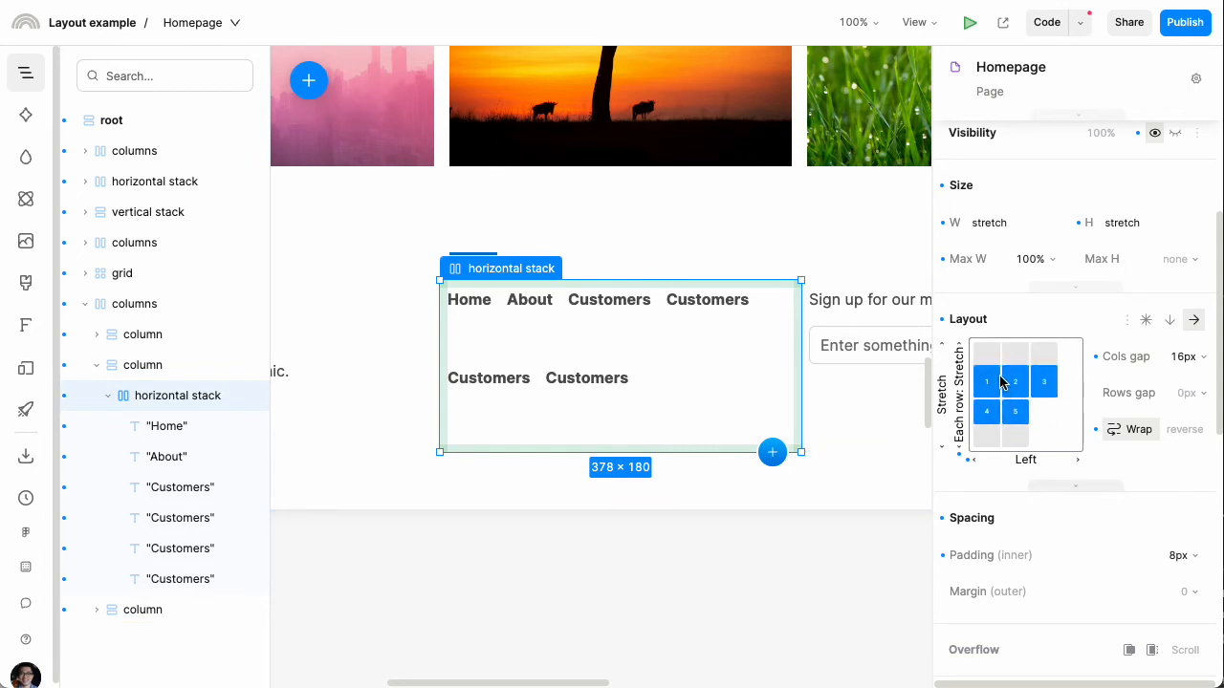
left_click(994, 435)
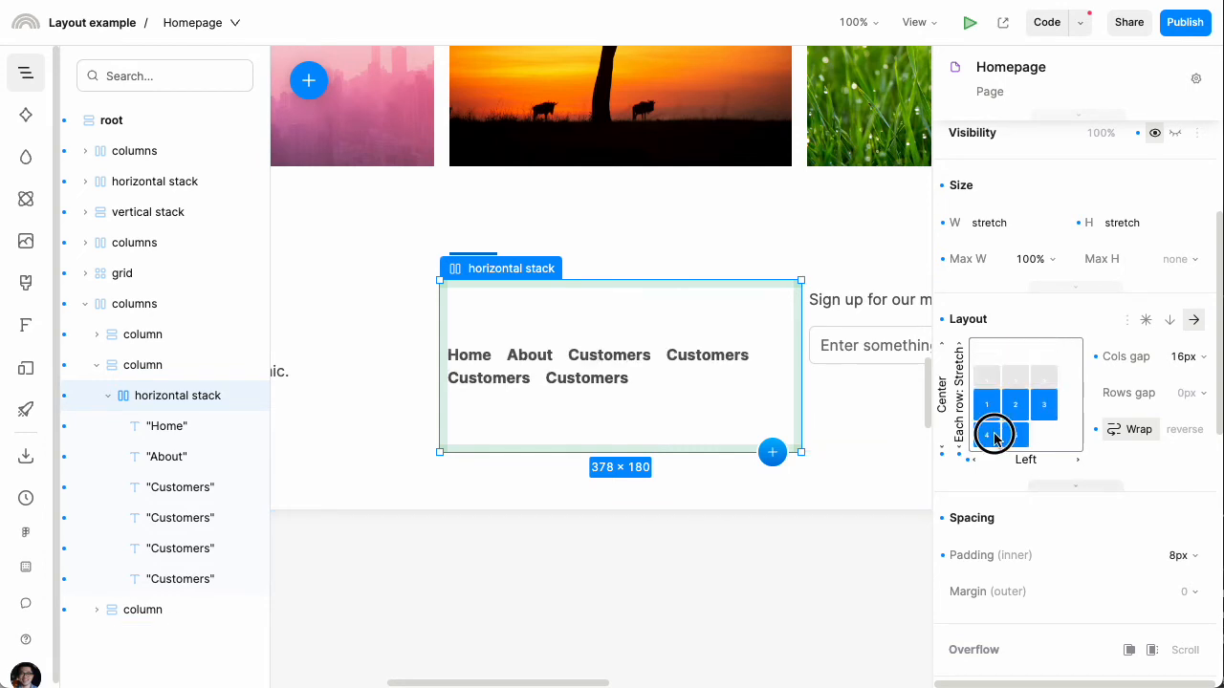
left_click(985, 435)
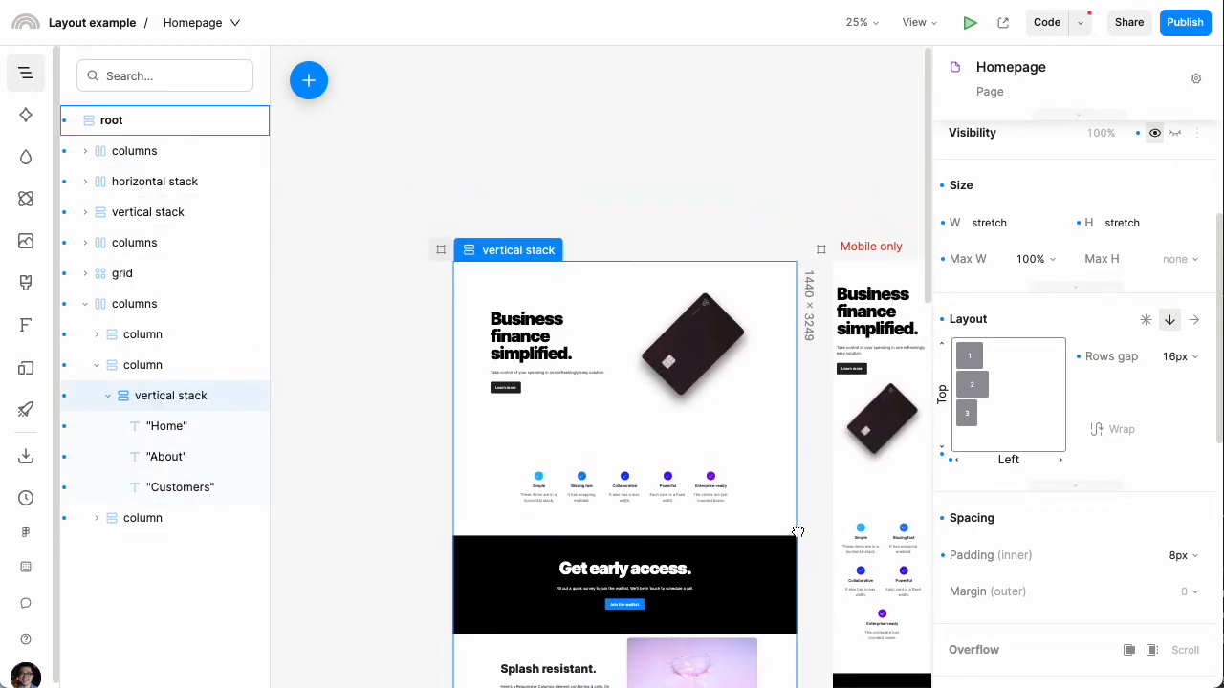
Step: Select the hero heading and text stack and scroll to its Spacing settings
left_click(133, 150)
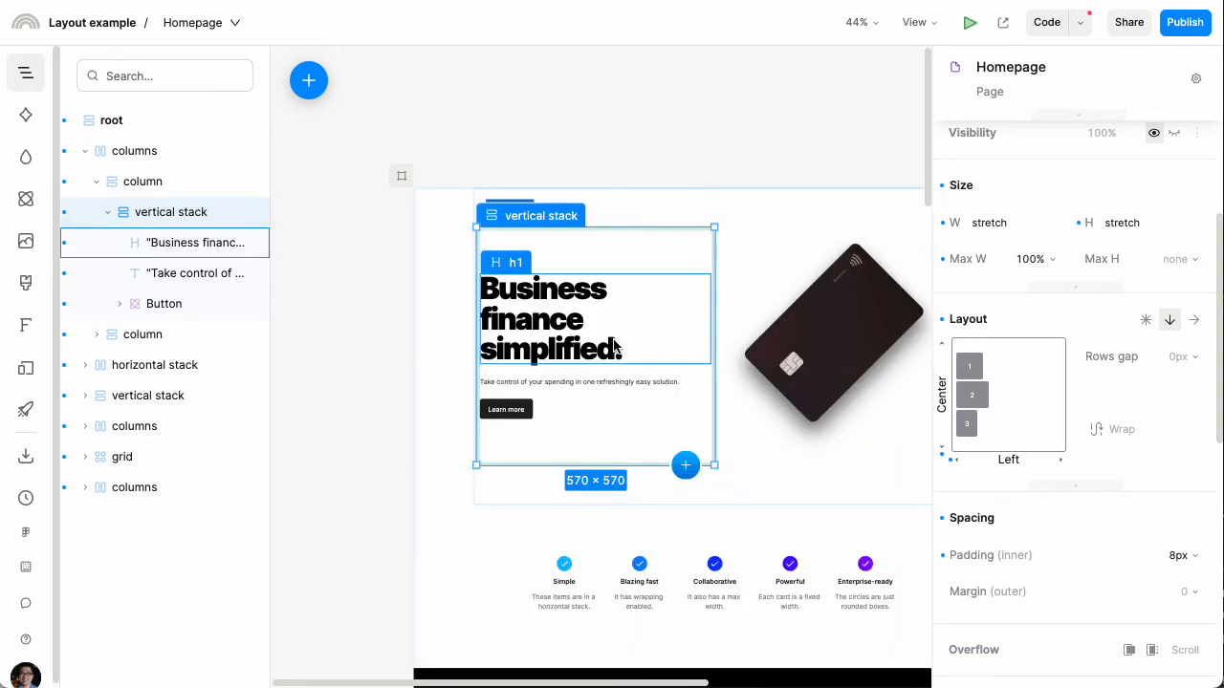
scroll("down", 3)
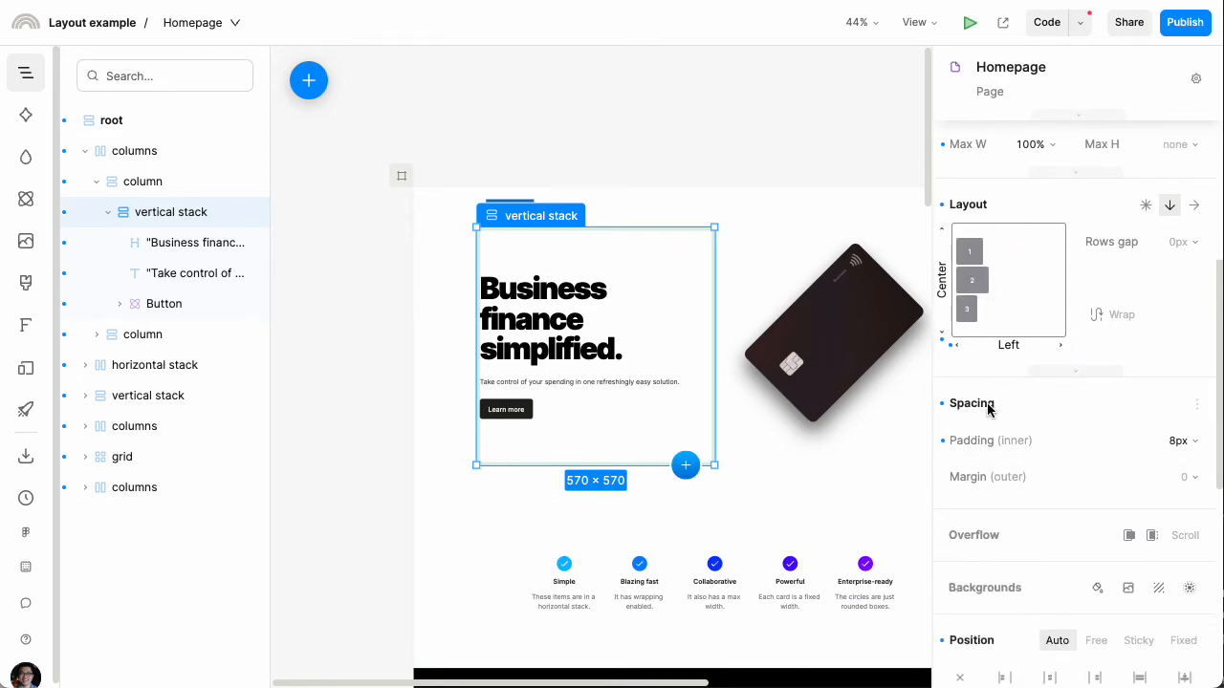
scroll("down", 3)
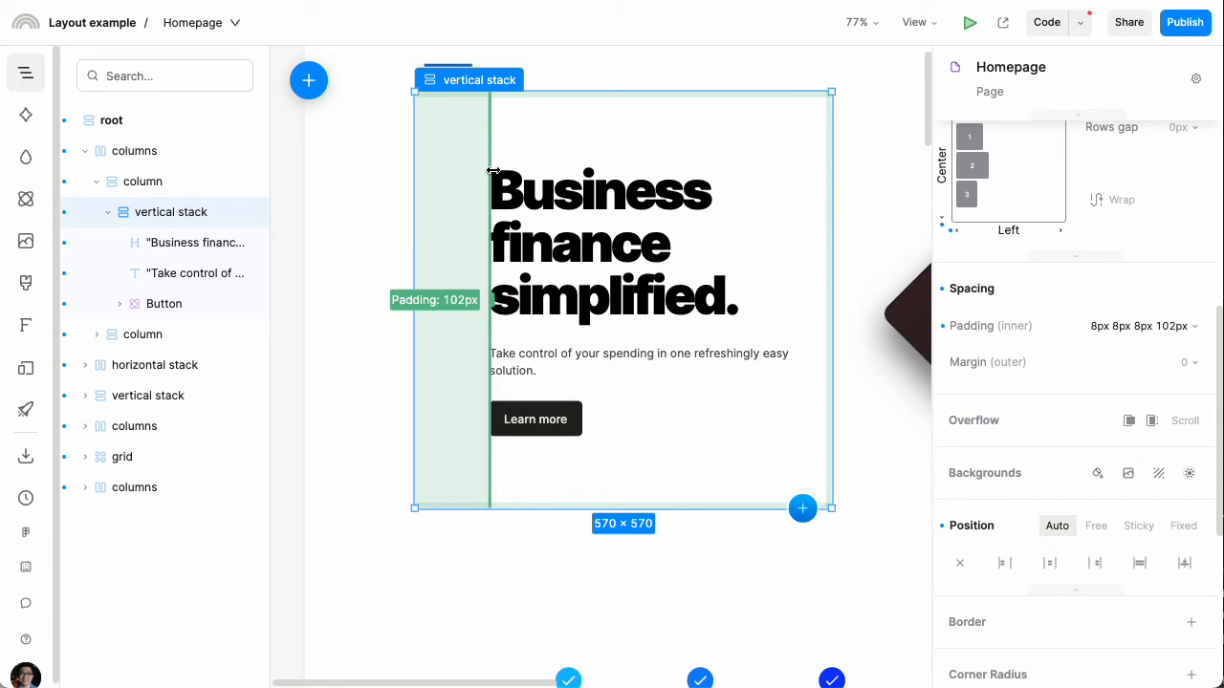
left_click_drag(490, 299, 487, 299)
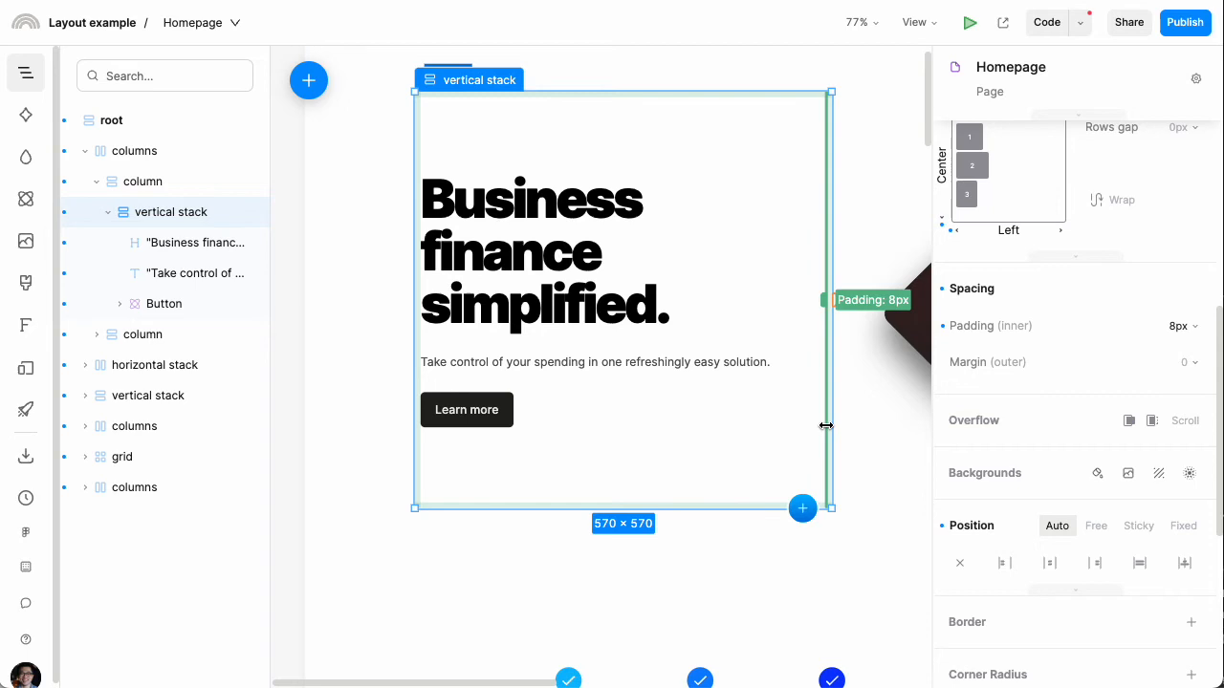
mouse_move(678, 392)
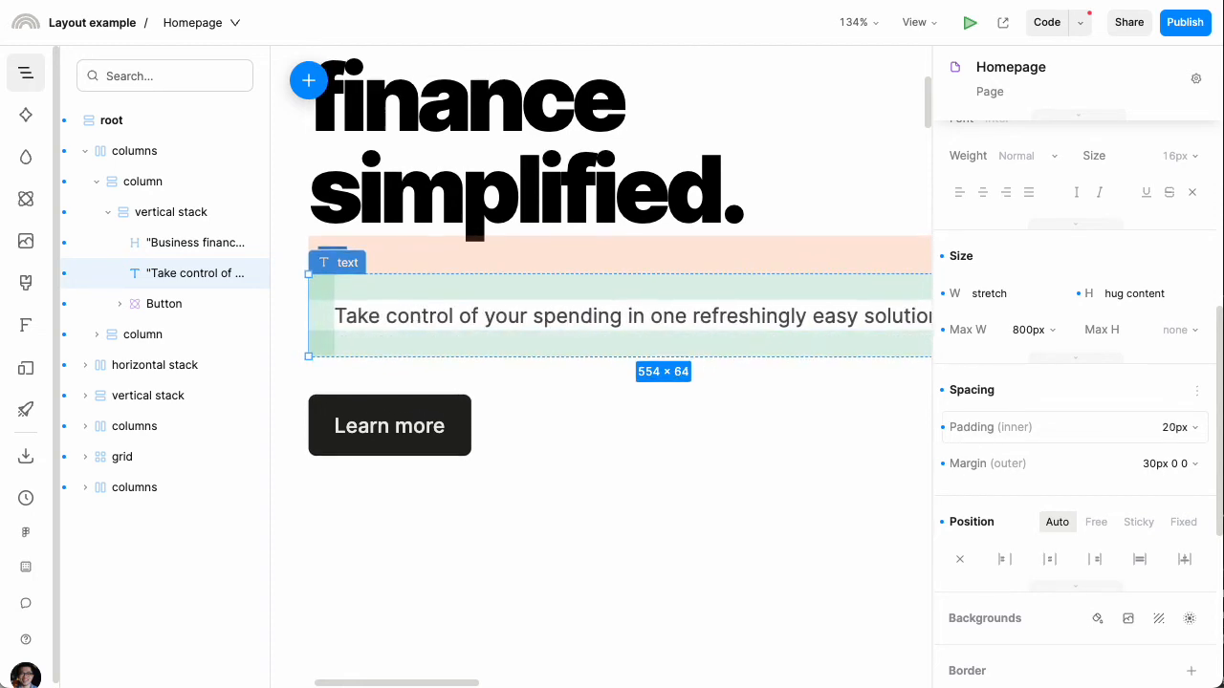
left_click(1174, 427)
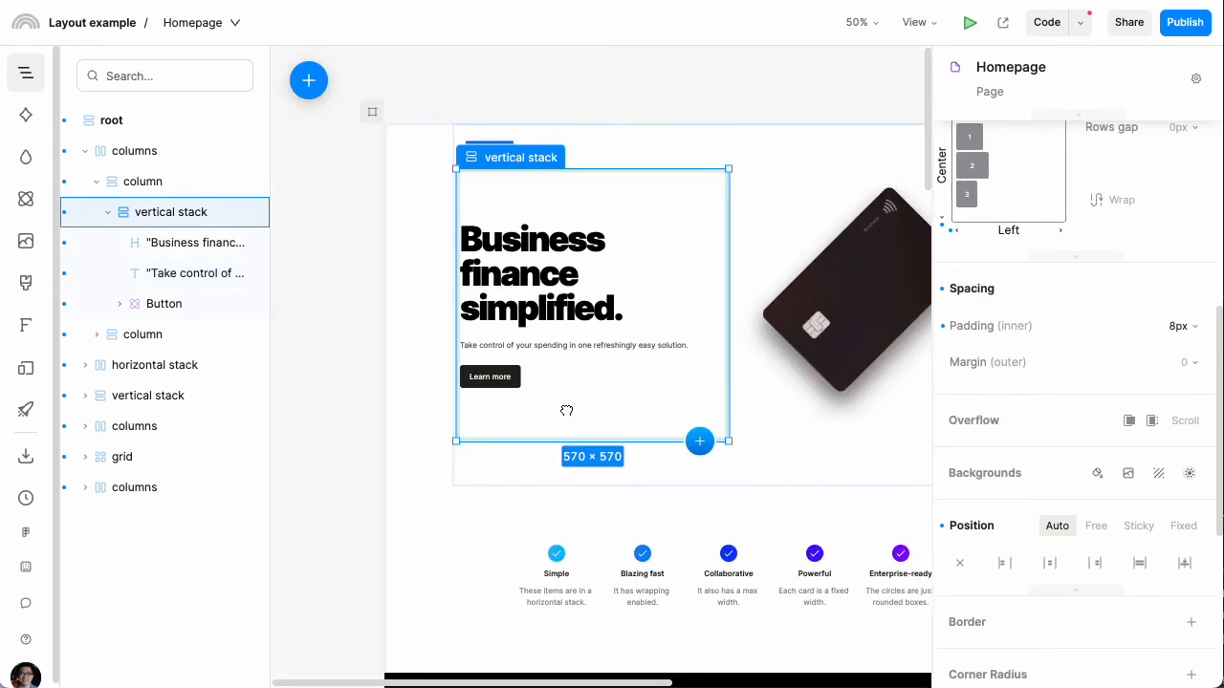
left_click(192, 272)
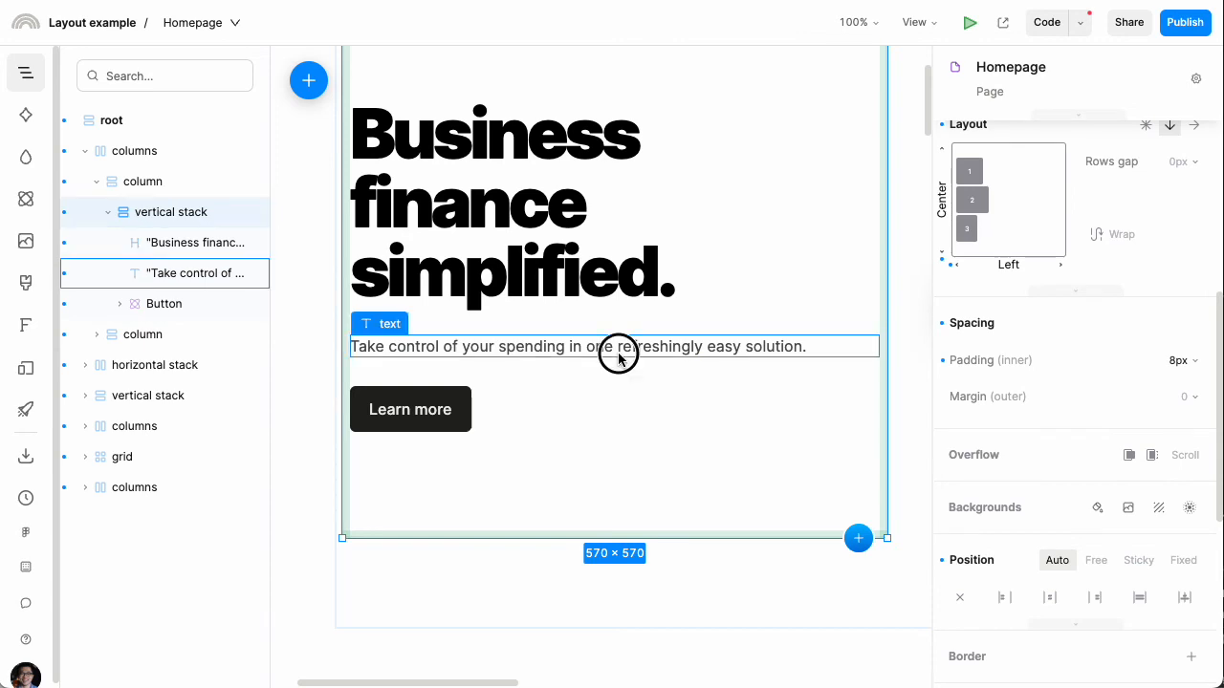
Step: Raise the hero stack's row gap to about 29px, then reset it to 0px
left_click(578, 332)
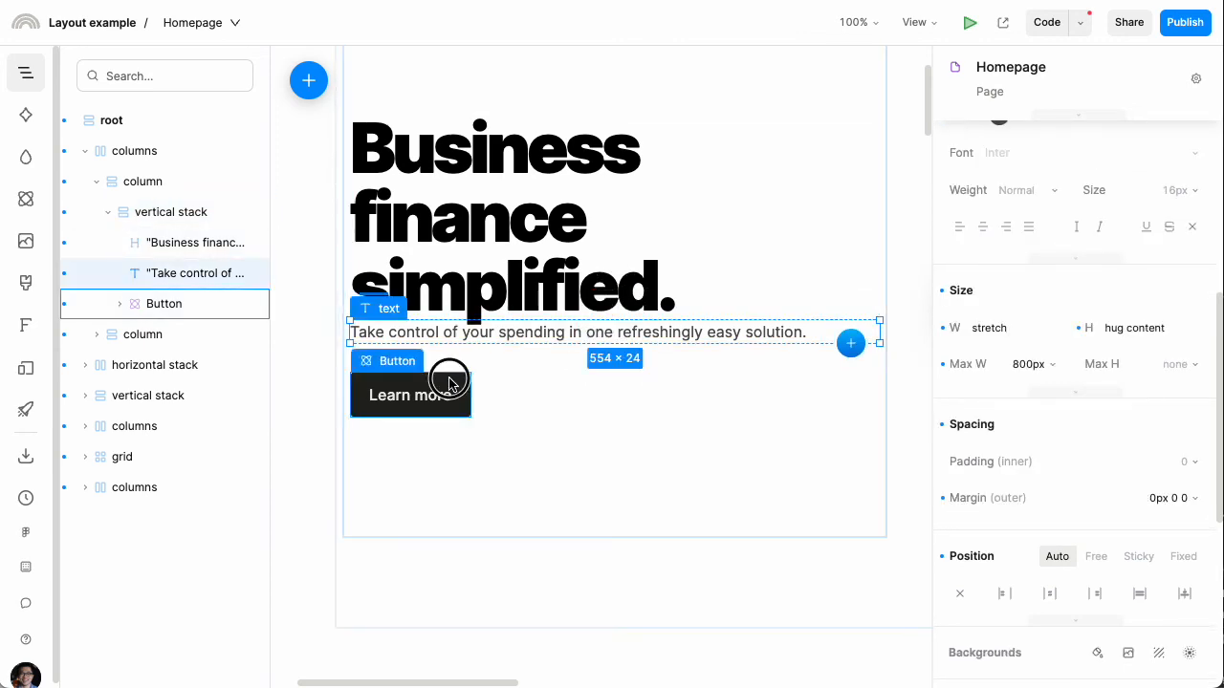
left_click(167, 211)
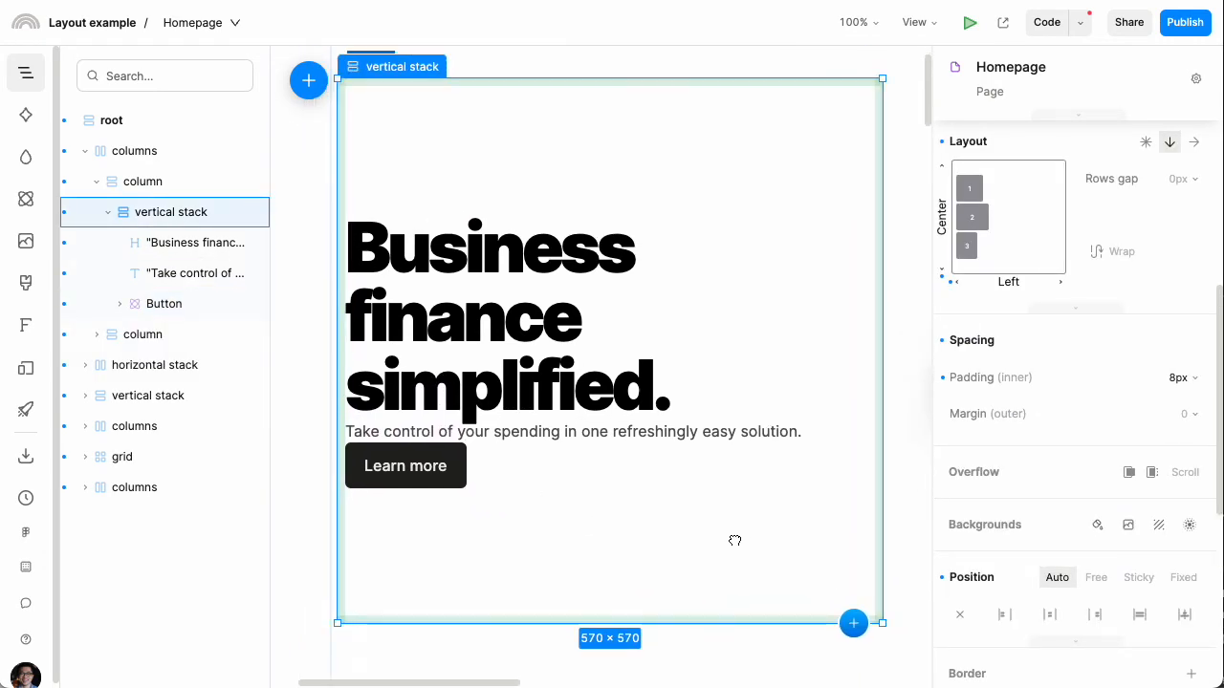
scroll("up", 3)
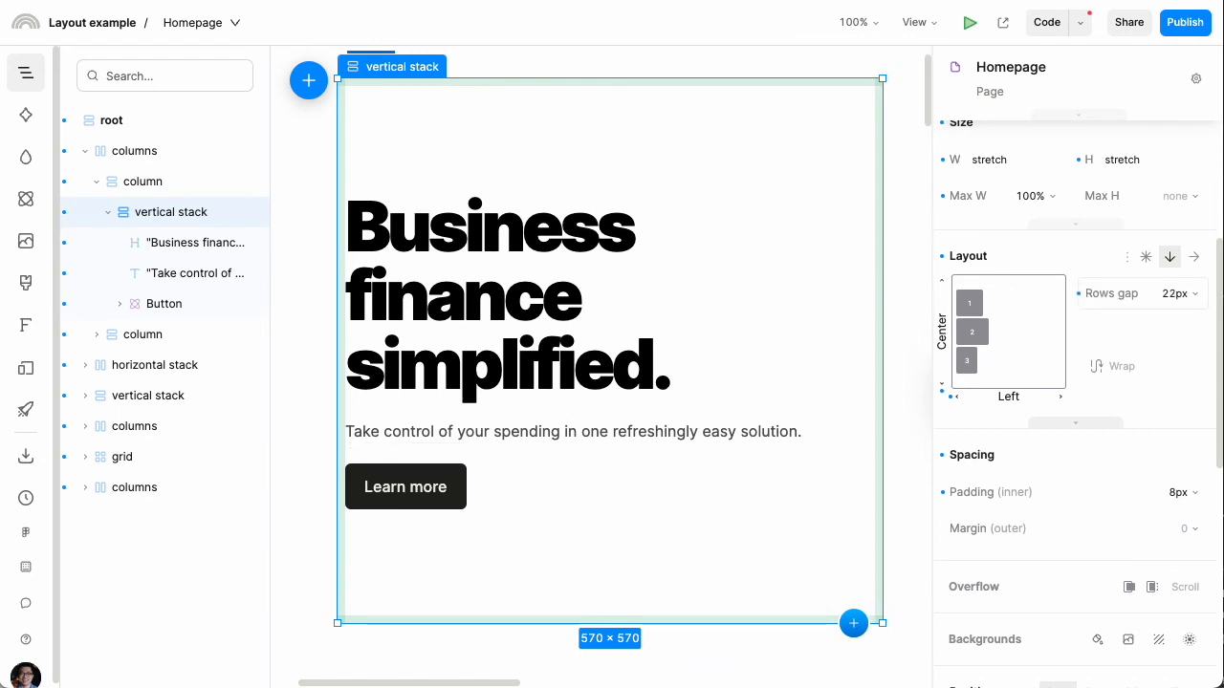
left_click(1174, 294)
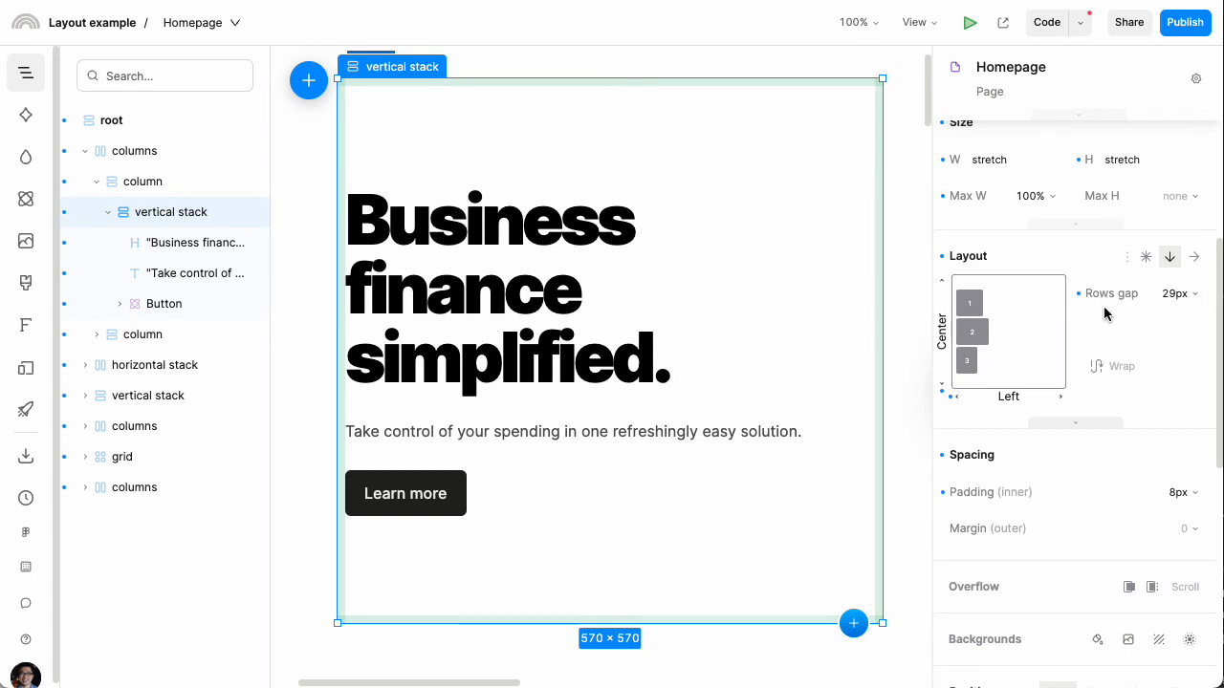
mouse_move(1113, 321)
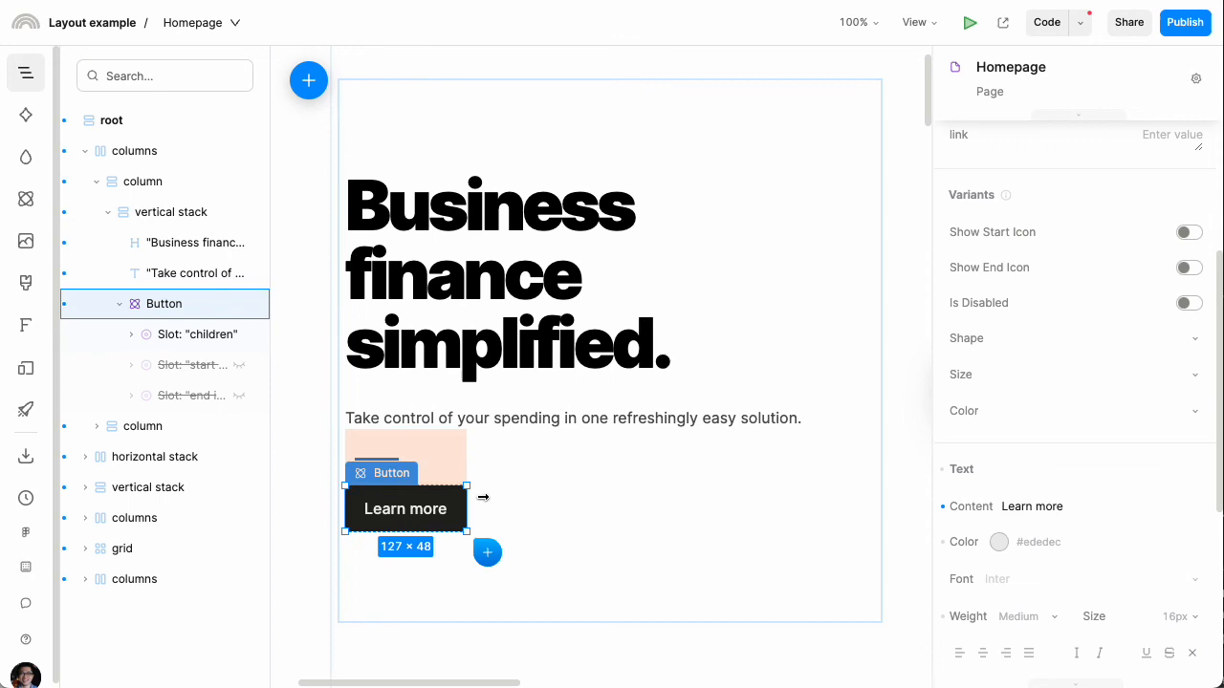
left_click(571, 417)
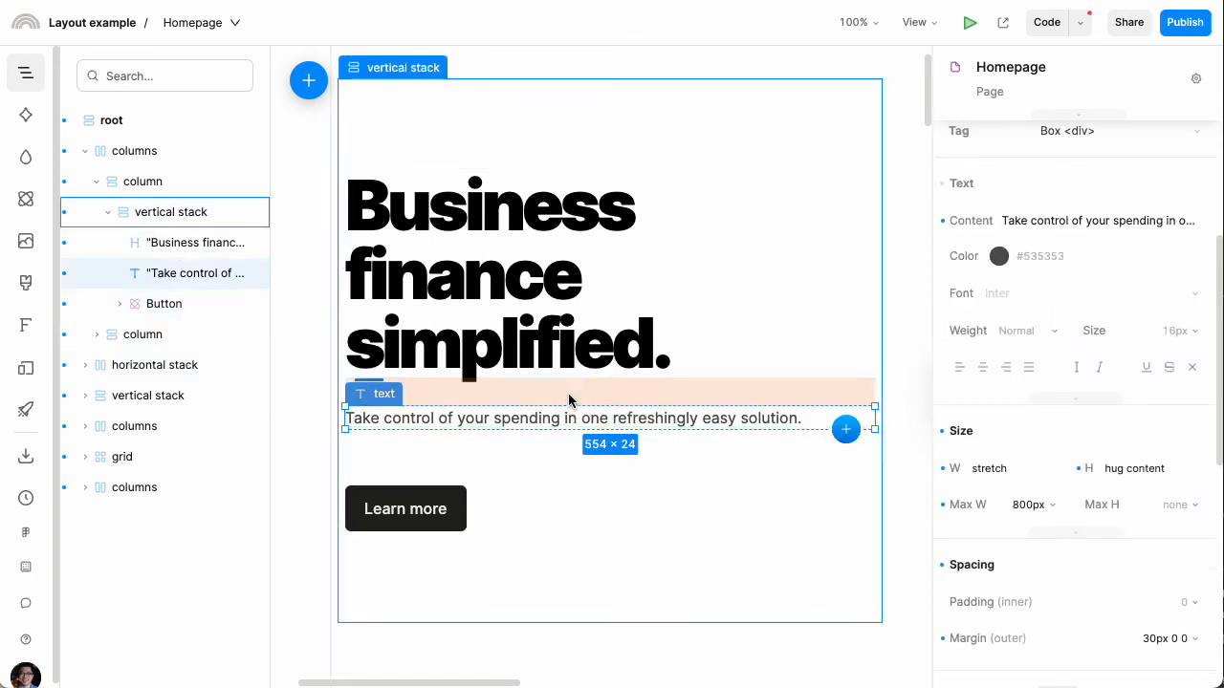
mouse_move(657, 521)
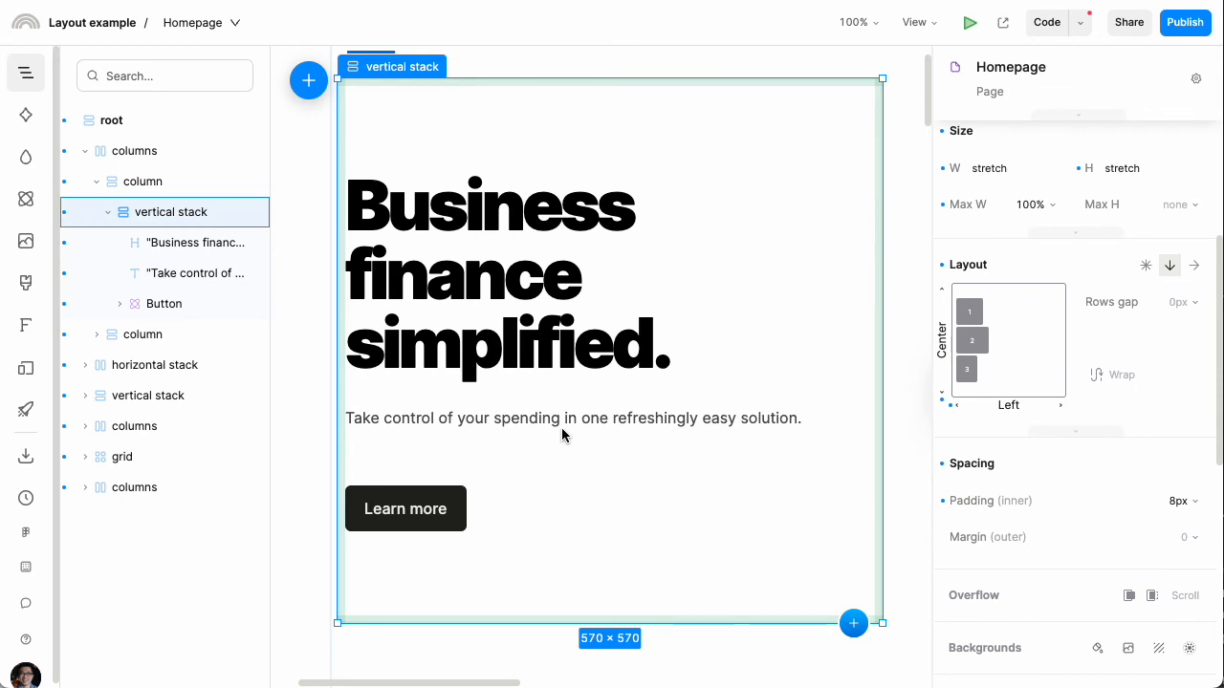
left_click(571, 418)
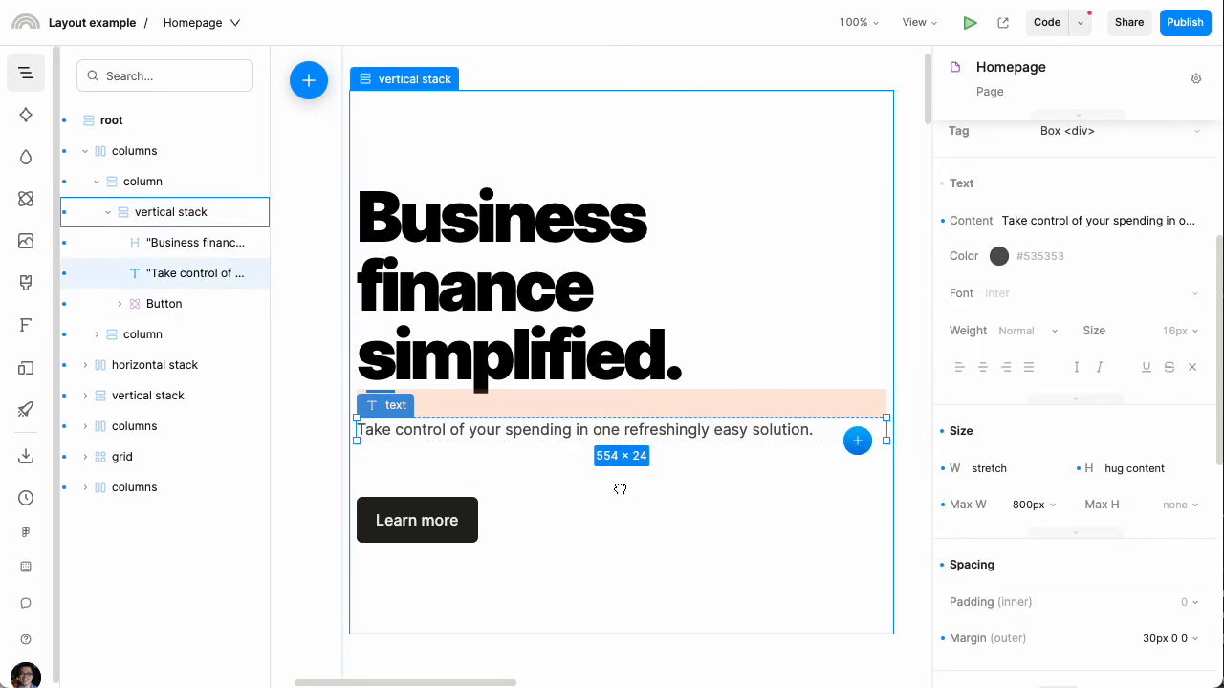
left_click(170, 211)
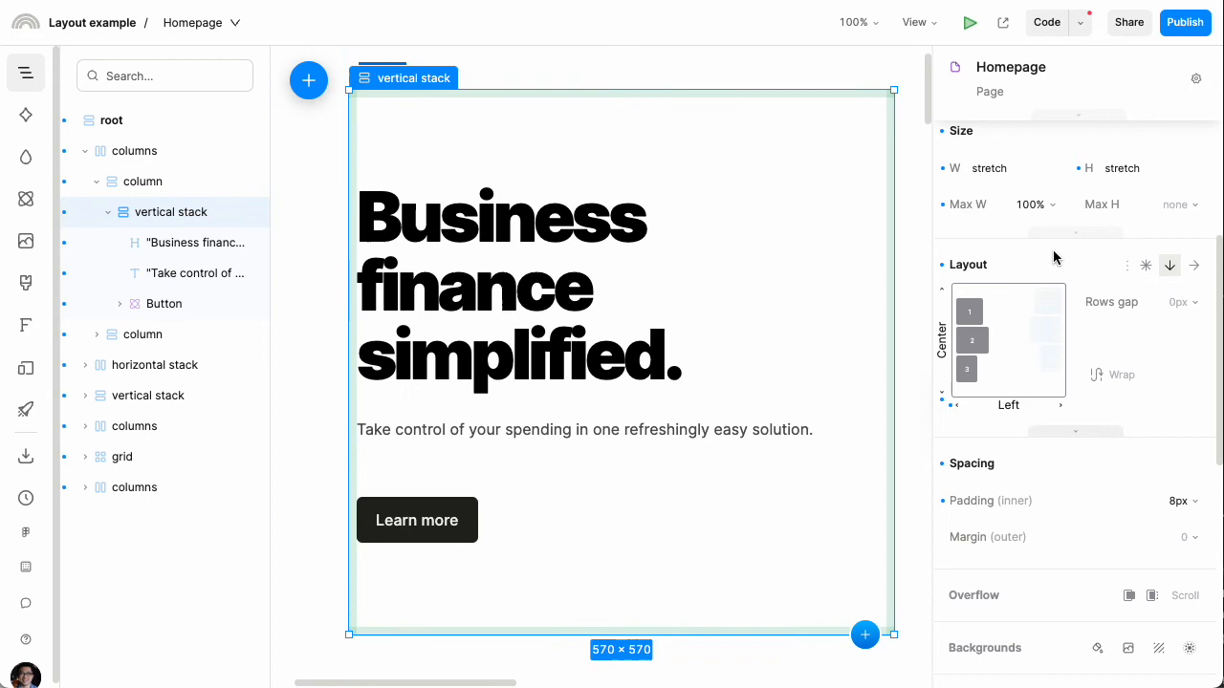
left_click(163, 304)
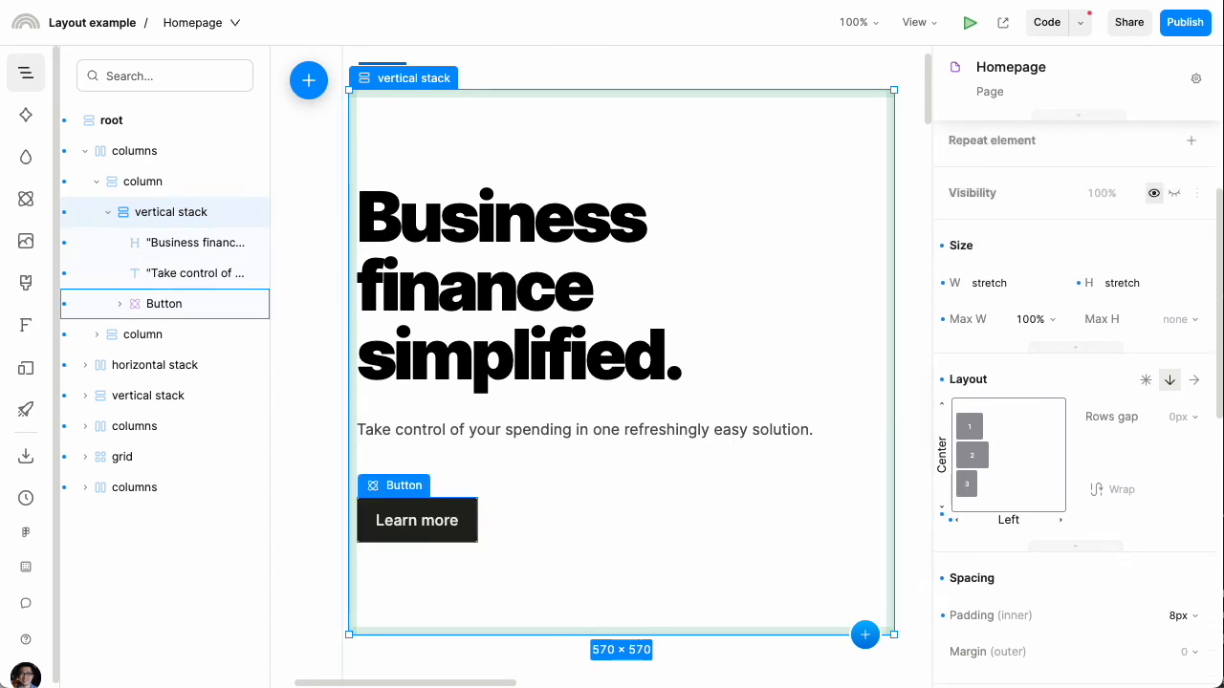
left_click(416, 520)
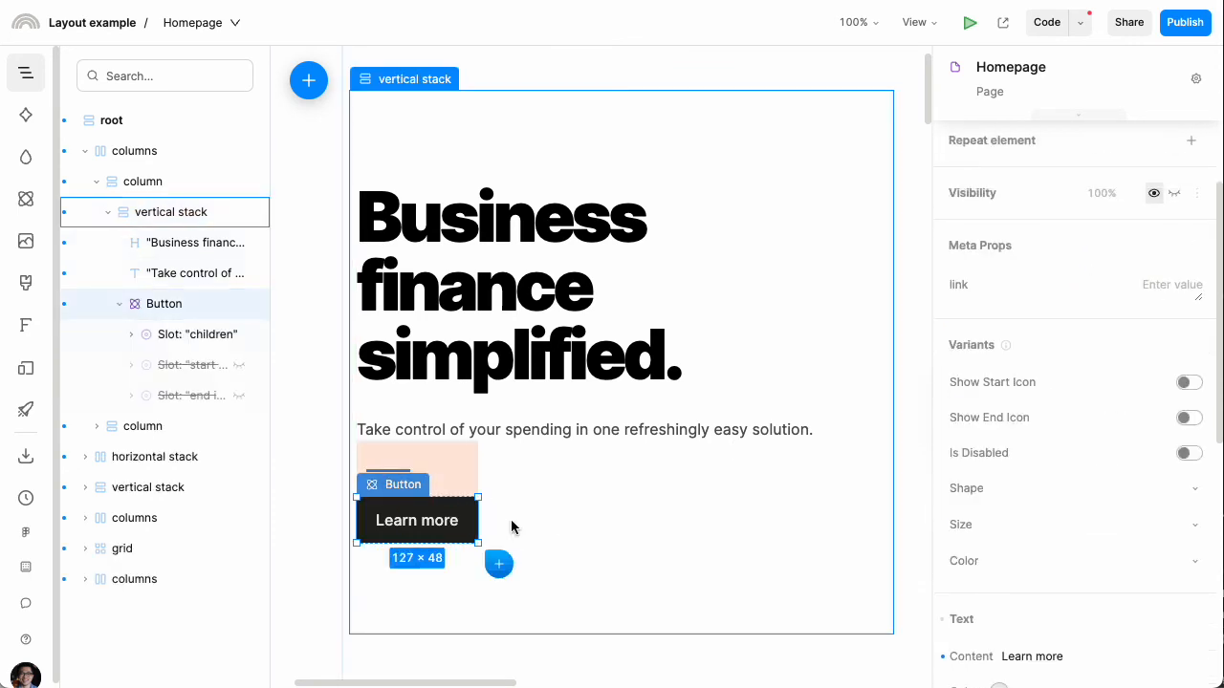
scroll("down", 3)
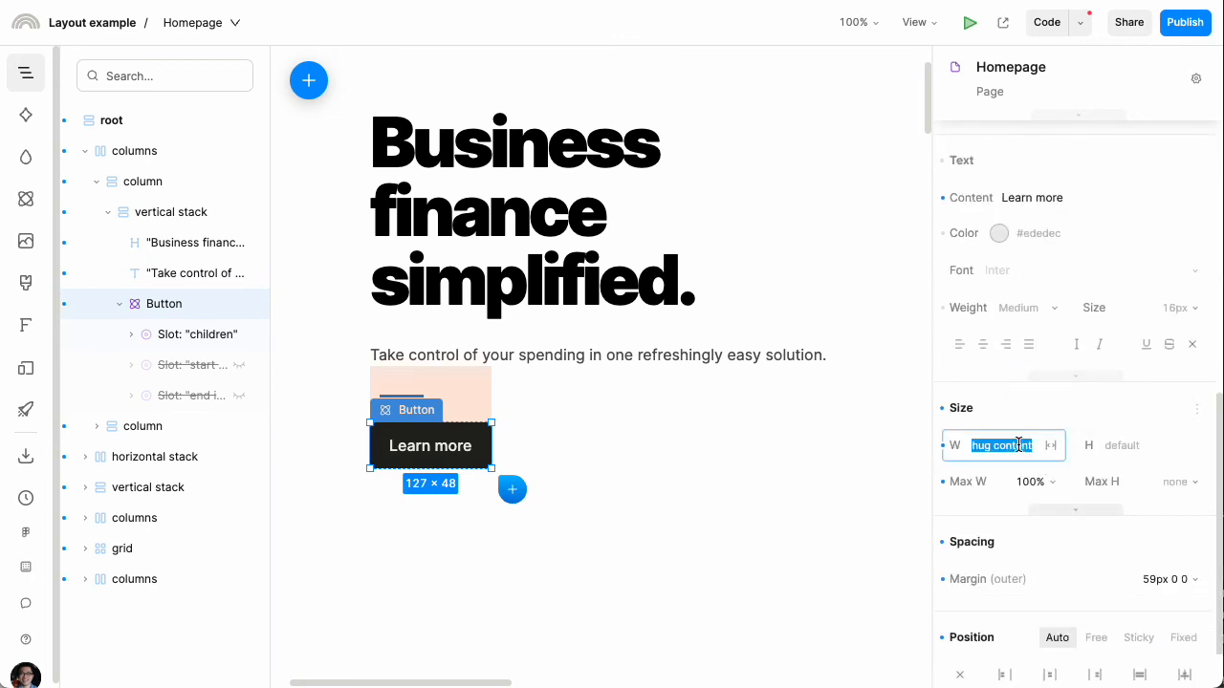
left_click(1049, 445)
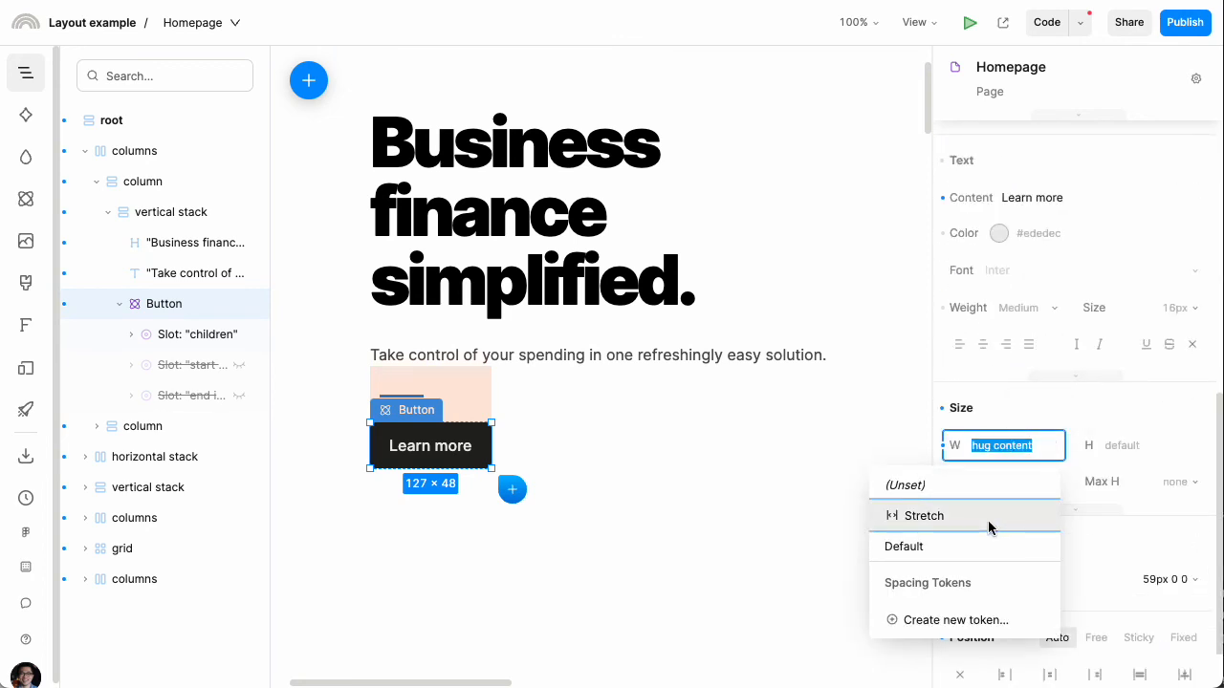
left_click(924, 515)
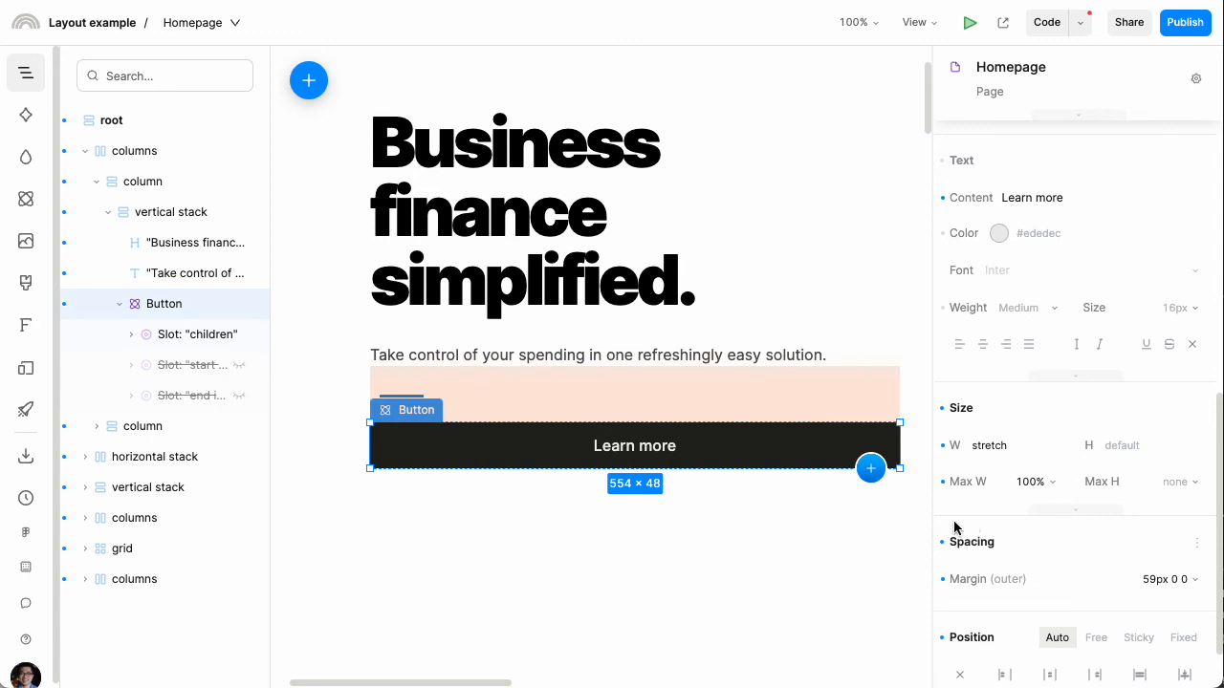
mouse_move(966, 487)
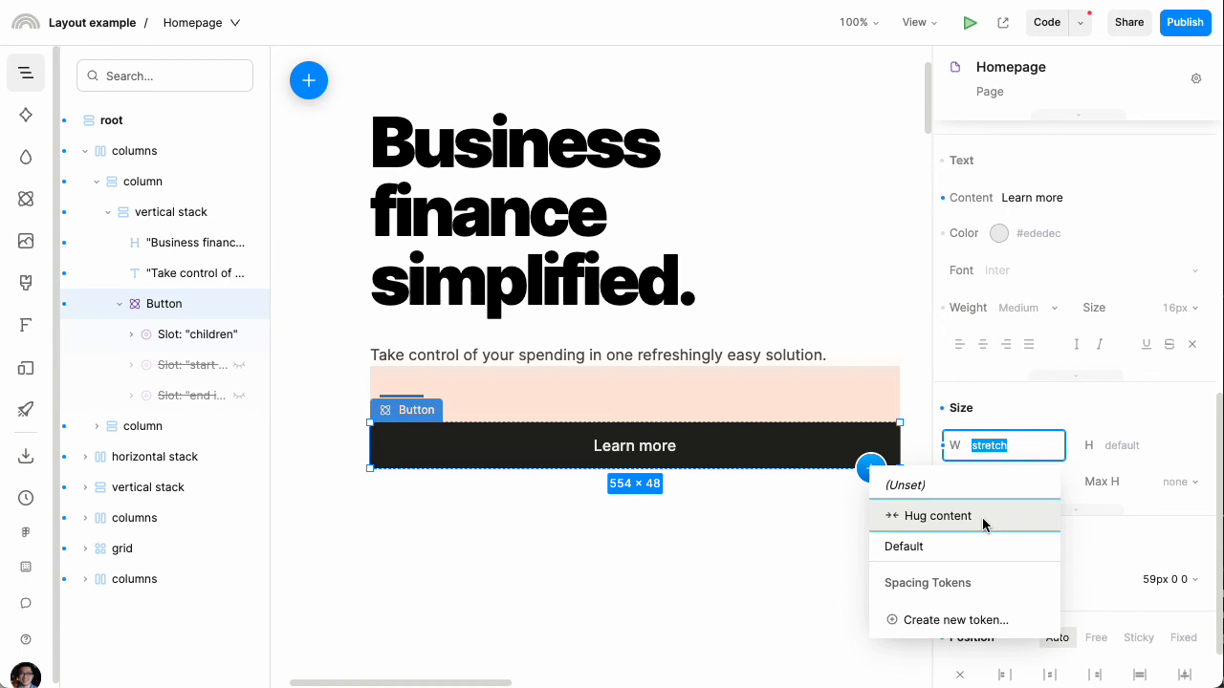
left_click(935, 515)
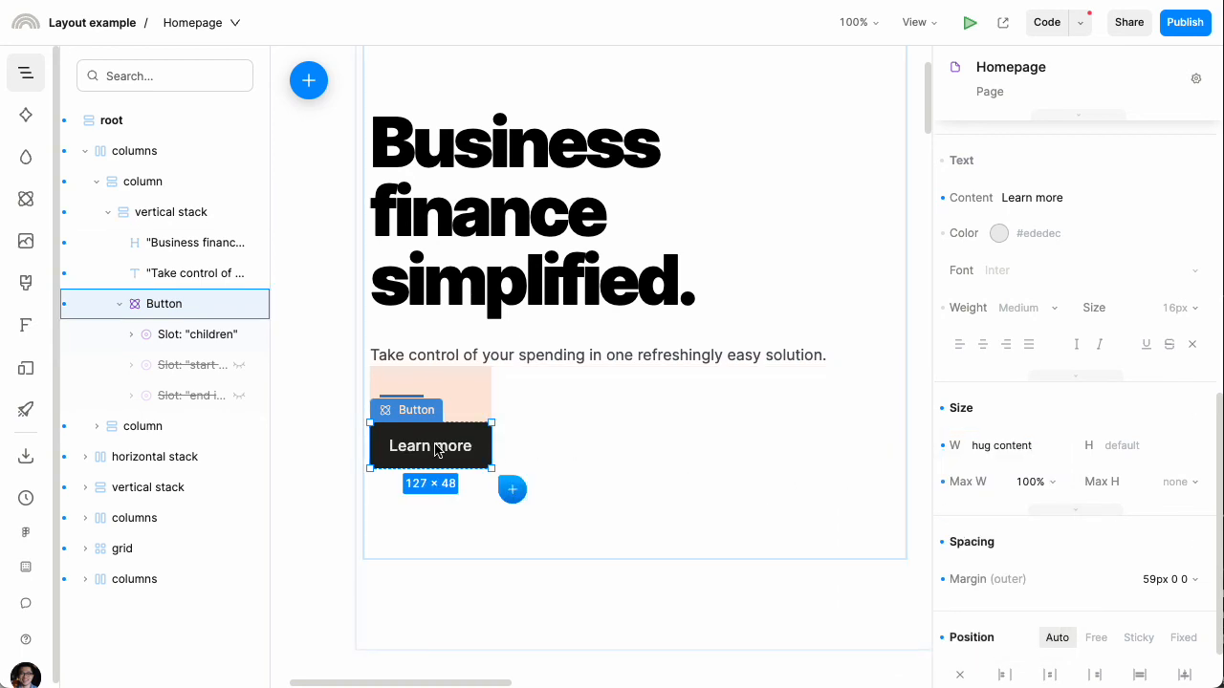
double_click(429, 445)
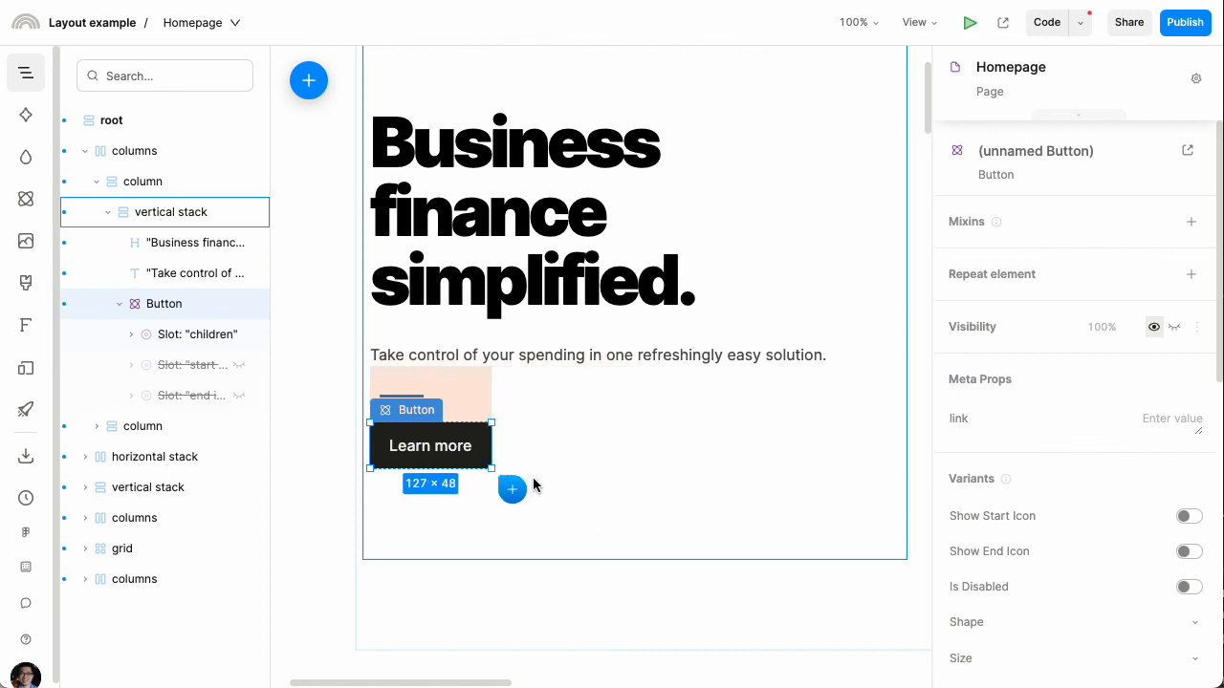
left_click_drag(490, 451, 644, 451)
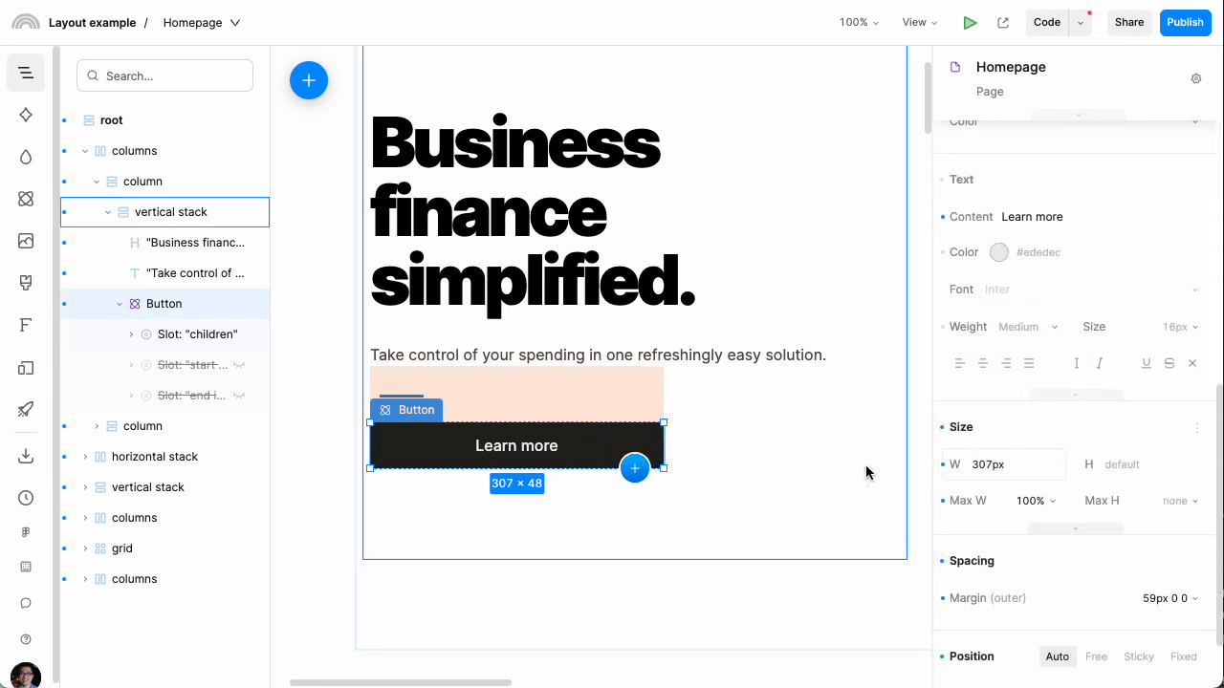
left_click_drag(664, 449, 602, 449)
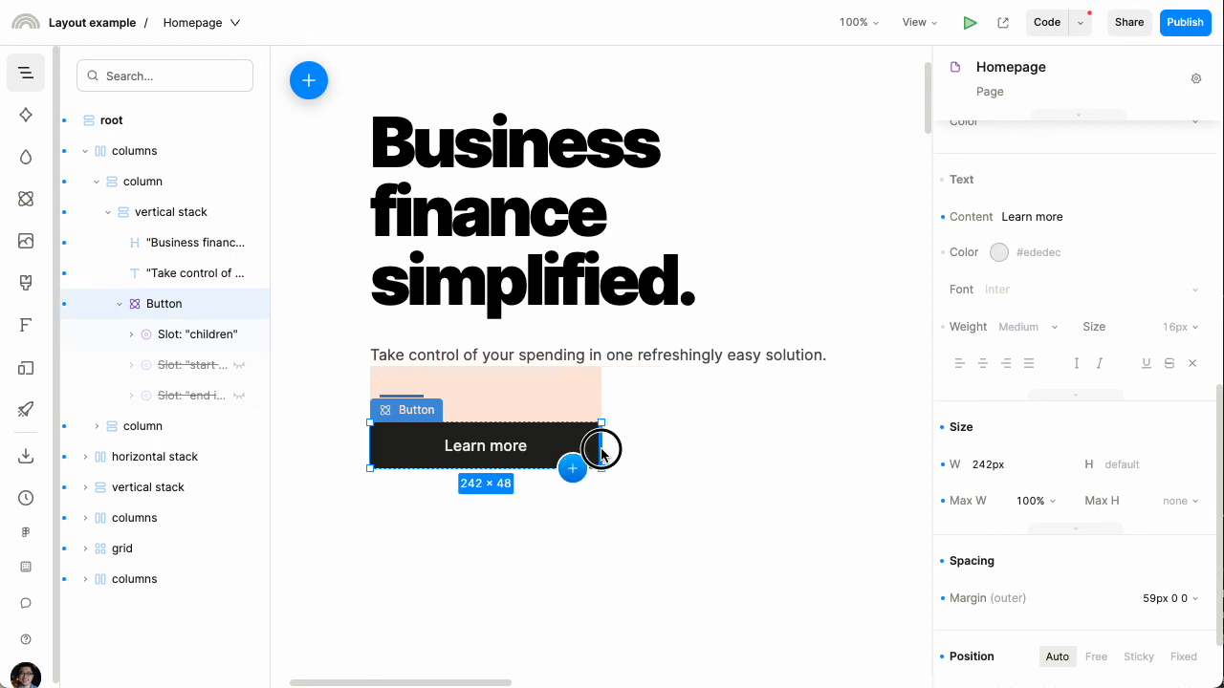
left_click_drag(601, 449, 652, 449)
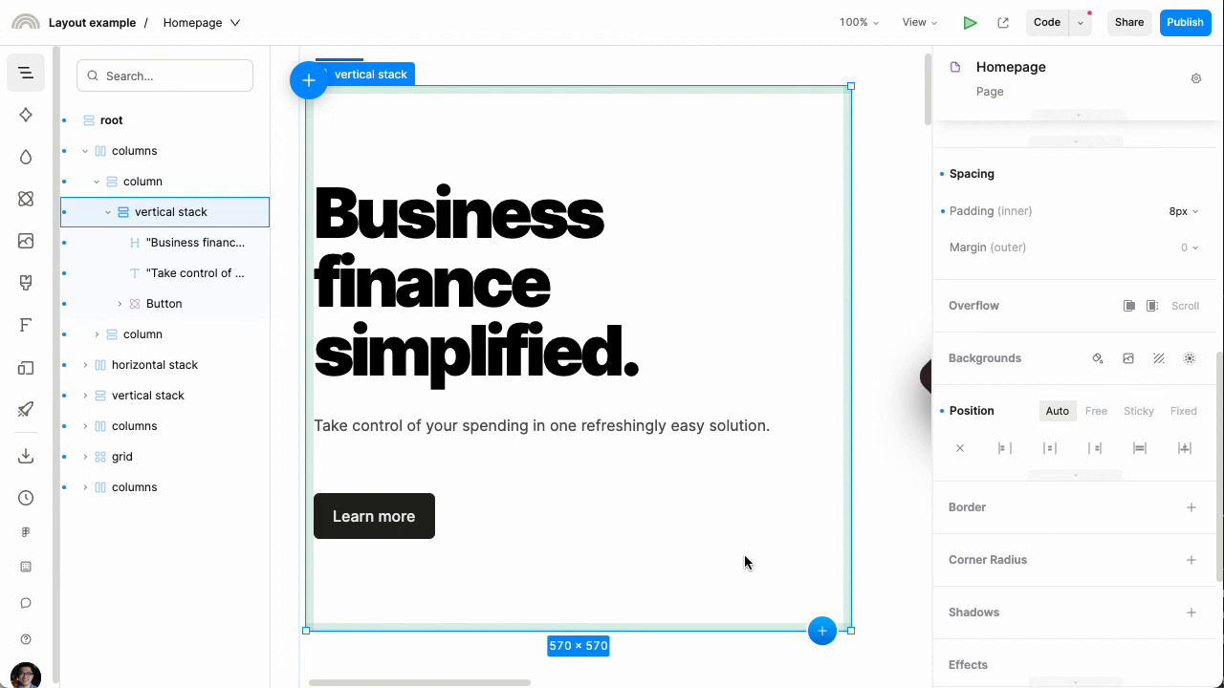
mouse_move(759, 559)
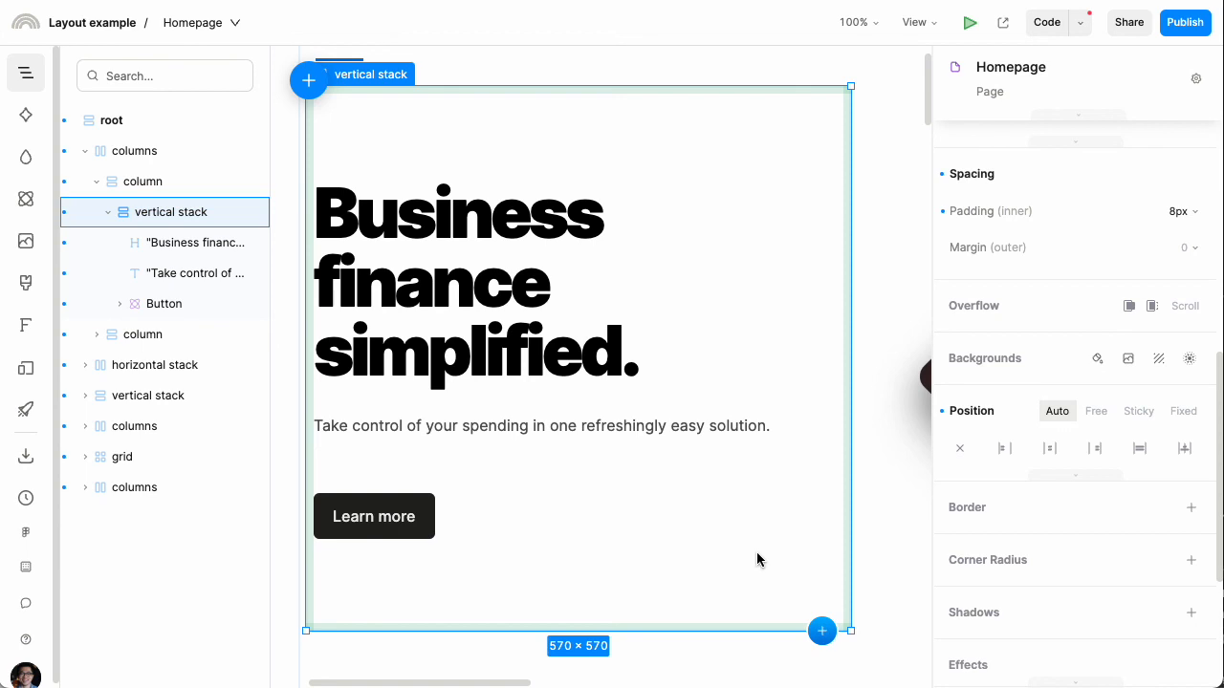
scroll("up", 3)
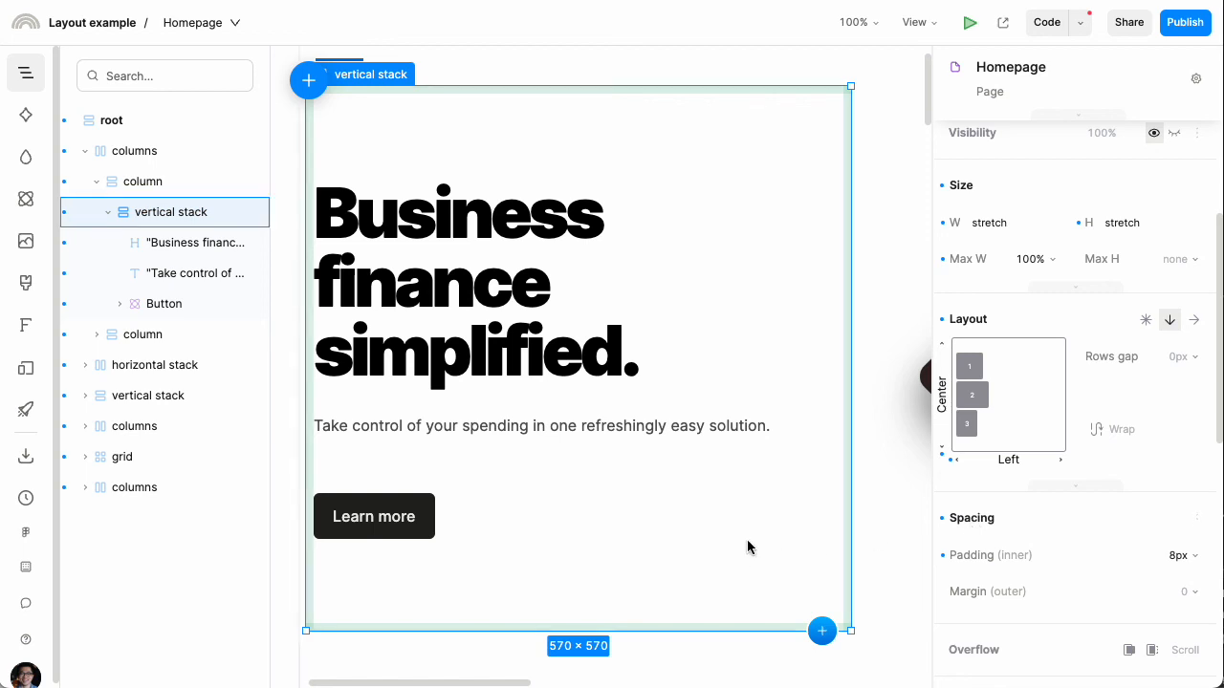
mouse_move(763, 543)
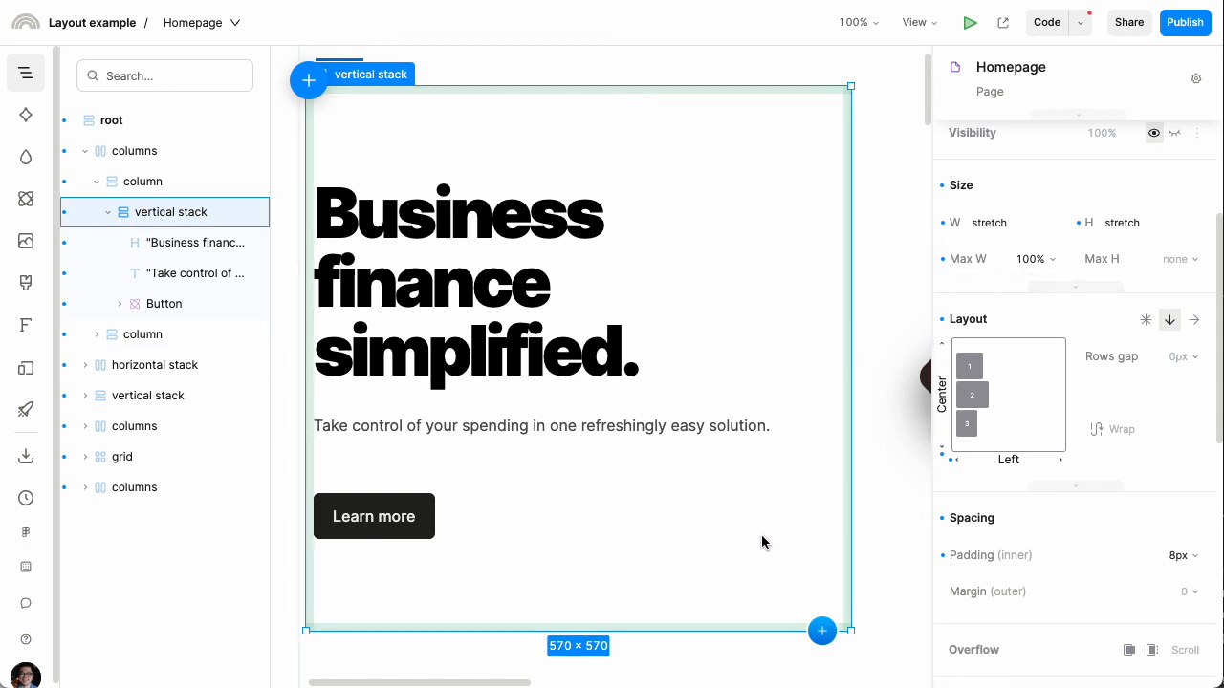